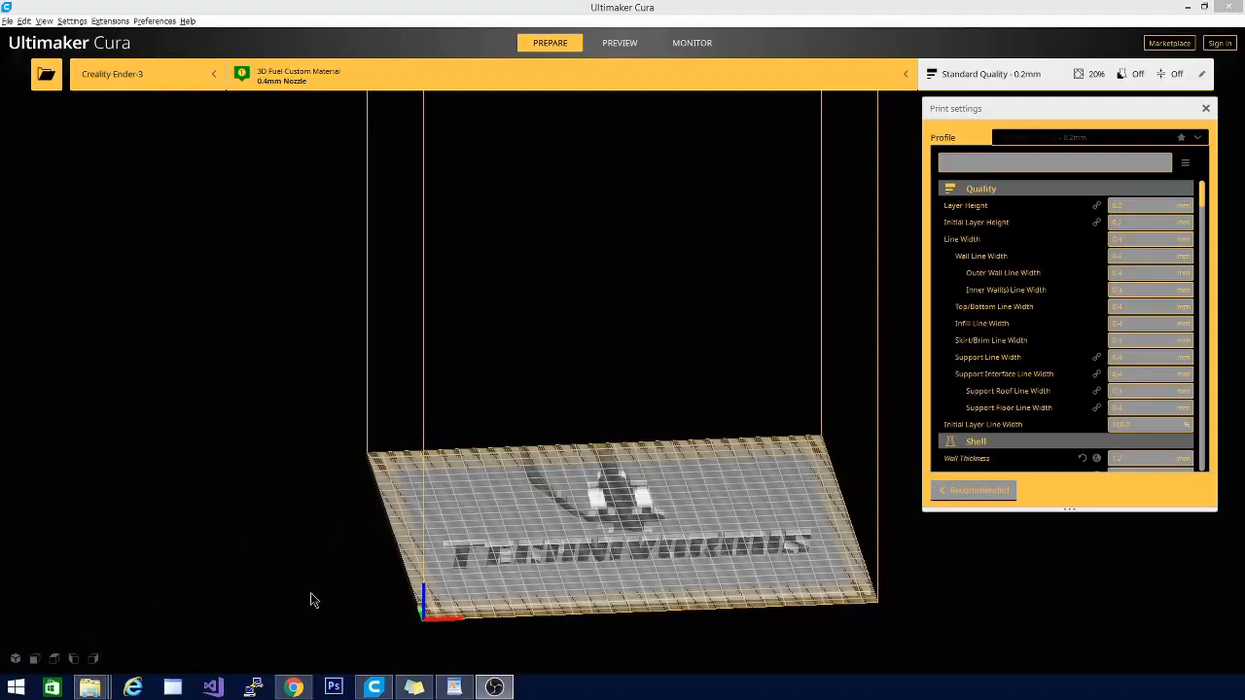
{"action": "mouse_move", "coordinate": [240, 399]}
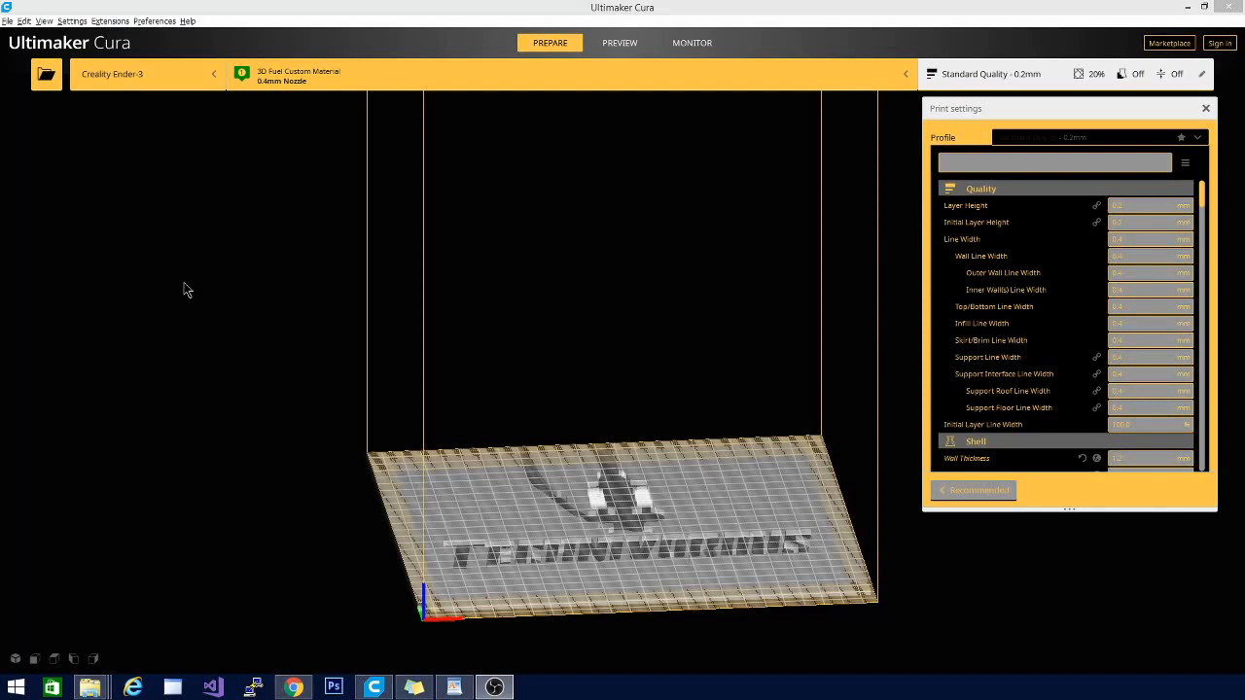
{"action": "mouse_move", "coordinate": [92, 496]}
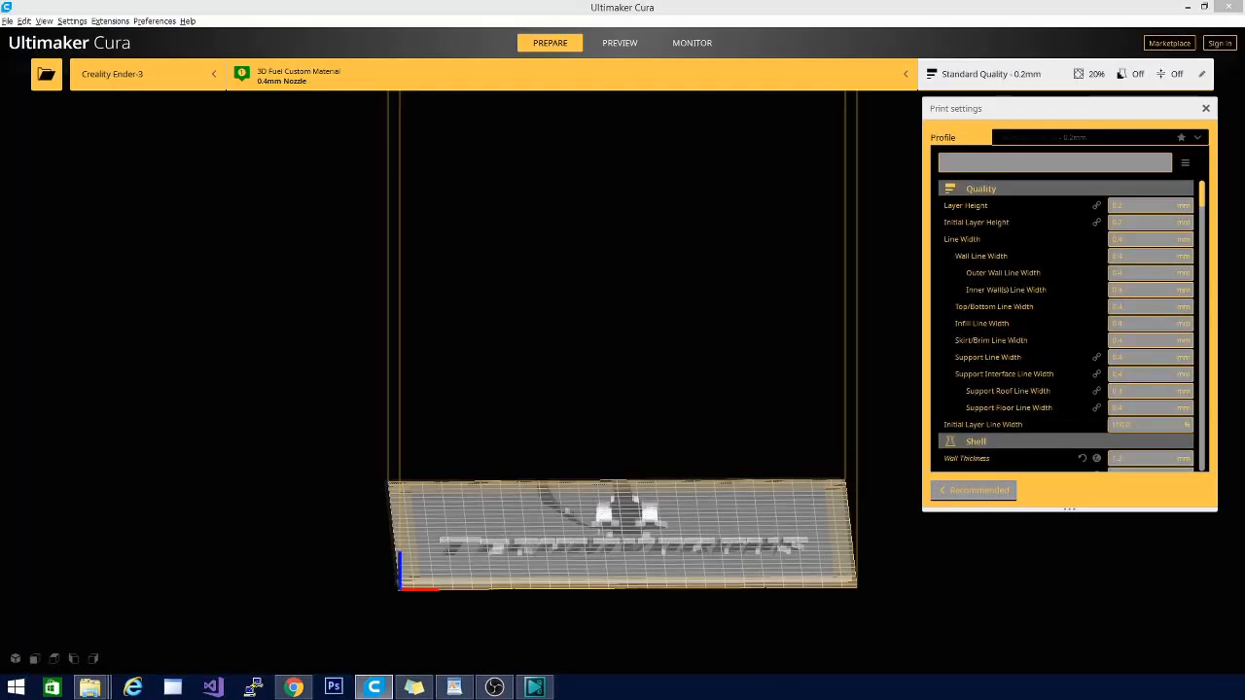
Step: Open the 3d Printer models folder in File Explorer from the taskbar
{"action": "left_click", "coordinate": [171, 688]}
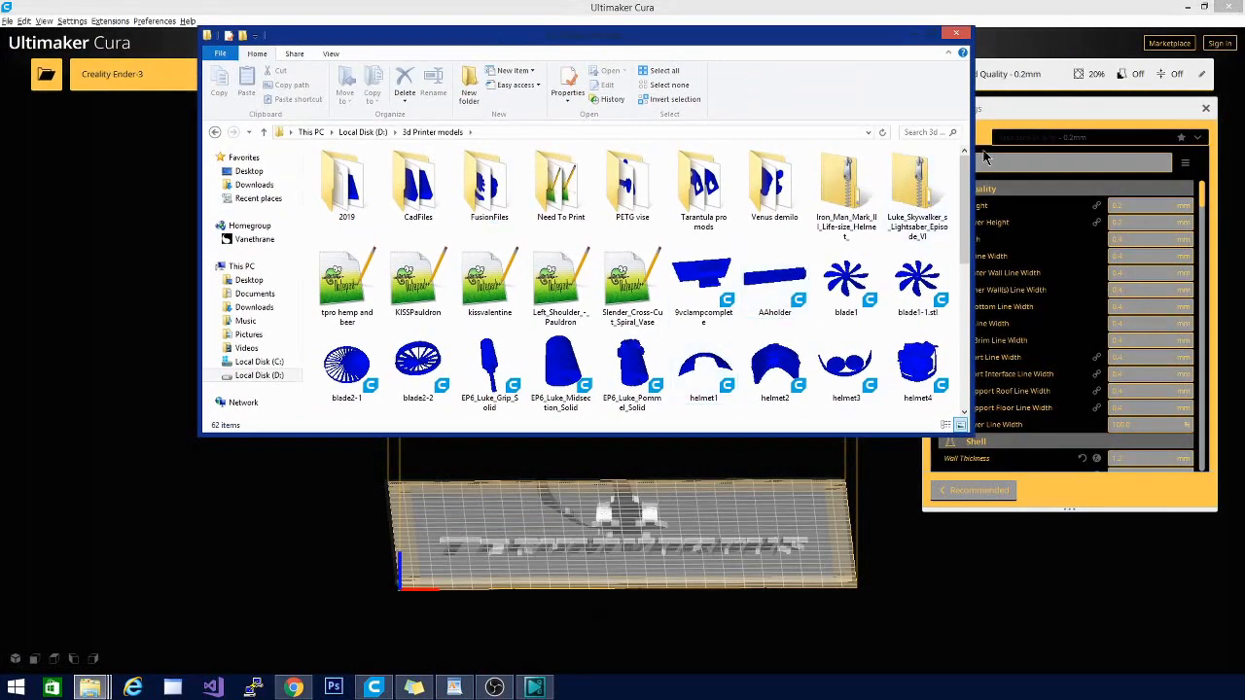
Step: Find Right_Arm_-_Vambrace_Whistling_Birds in the folder and place it on Cura's build plate
{"action": "scroll", "scroll_direction": "down", "scroll_amount": 3}
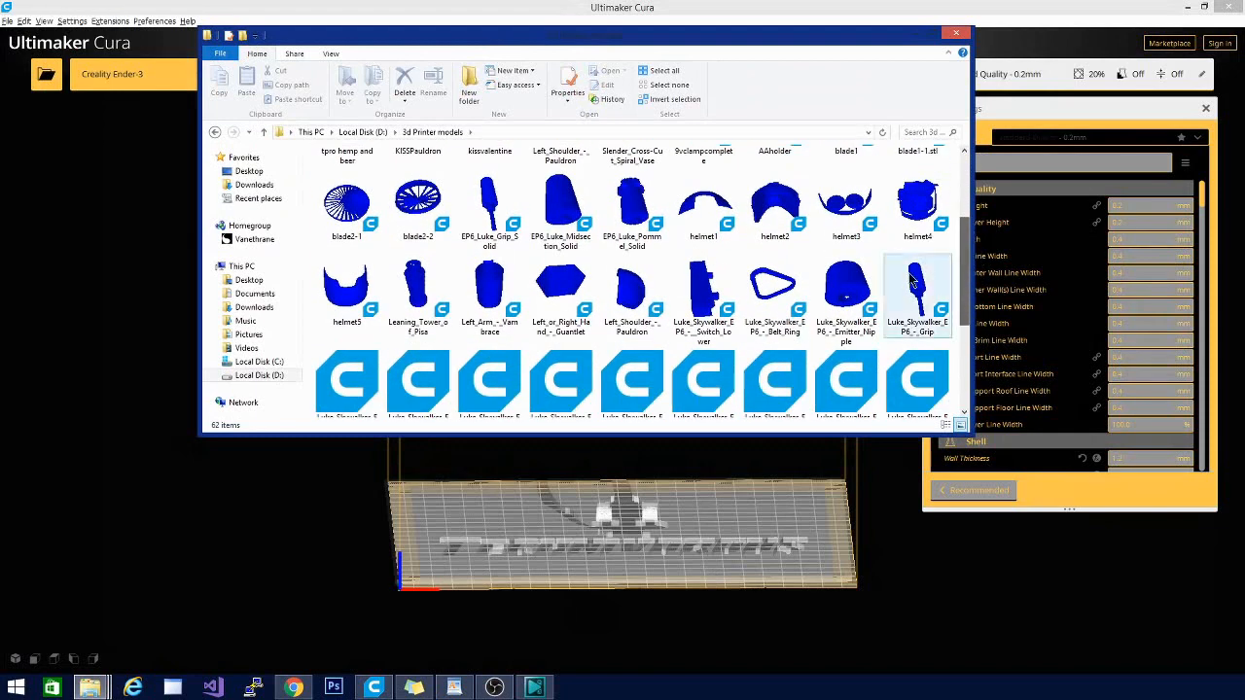
{"action": "mouse_move", "coordinate": [347, 287]}
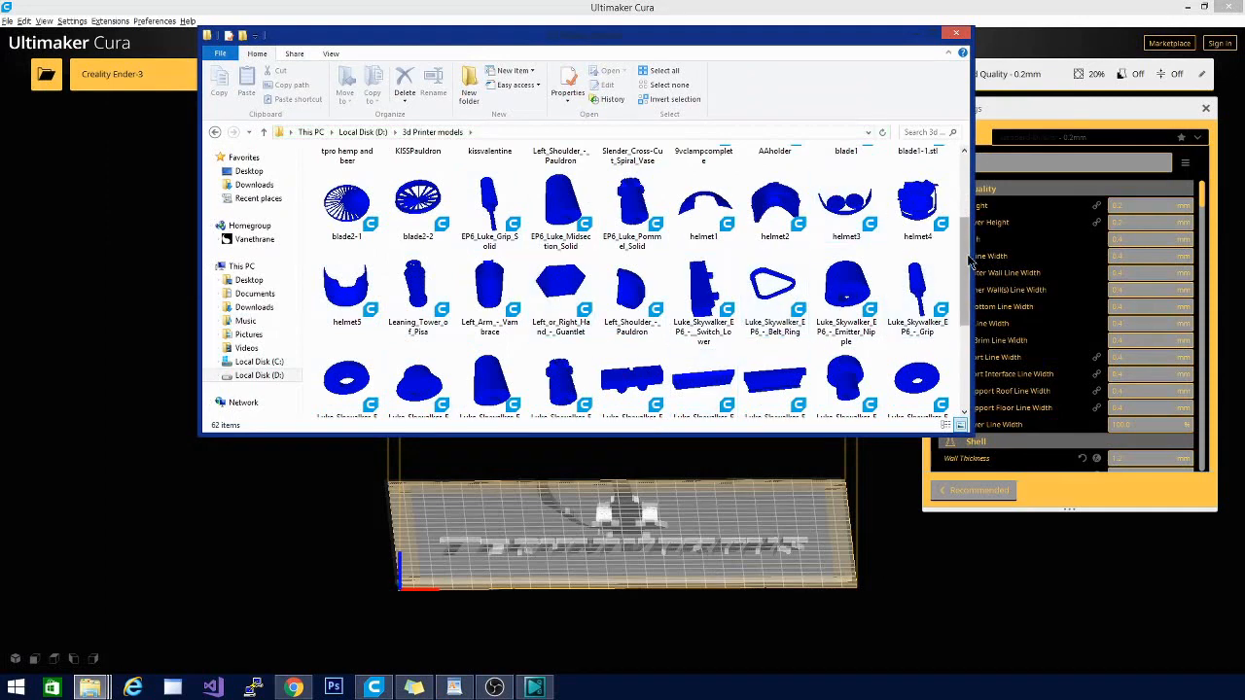
{"action": "scroll", "scroll_direction": "down", "scroll_amount": 3}
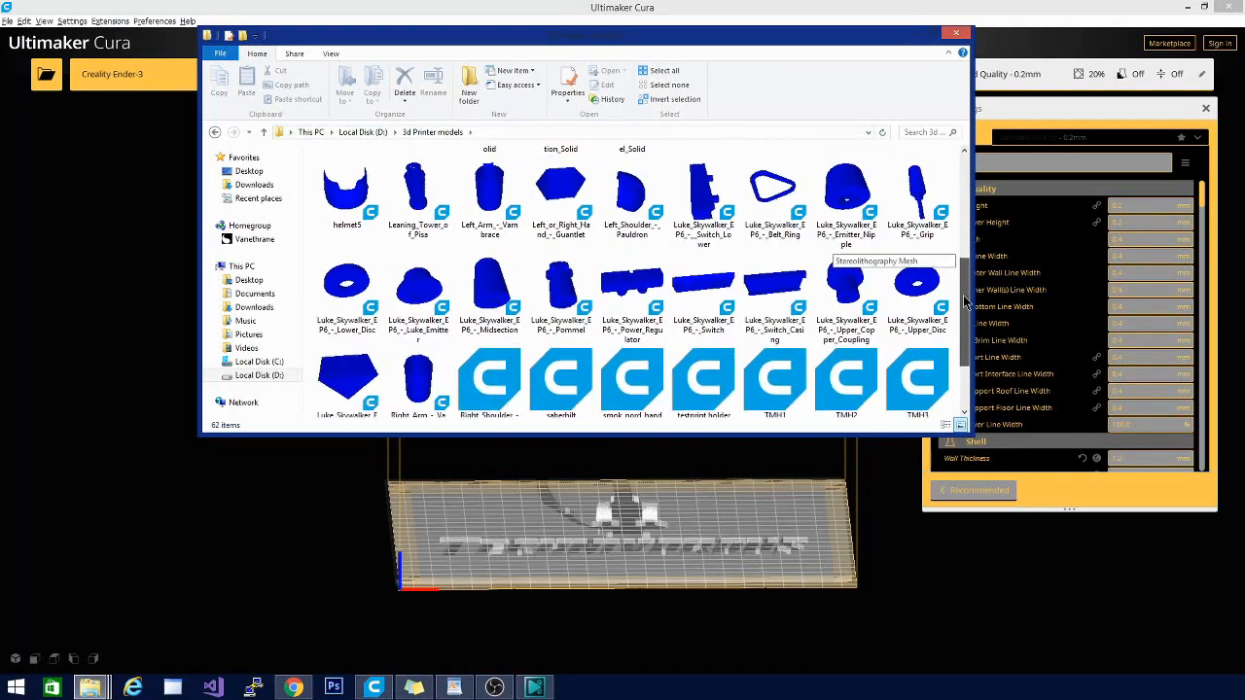
{"action": "scroll", "scroll_direction": "down", "scroll_amount": 3}
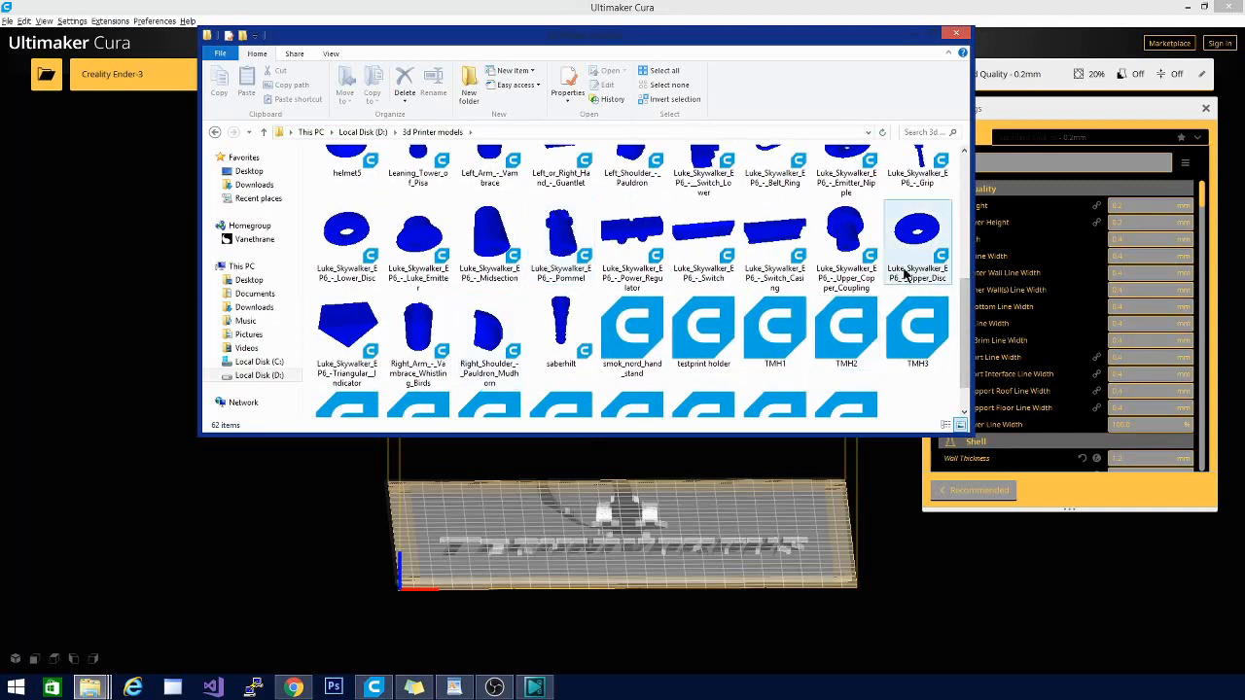
{"action": "scroll", "scroll_direction": "down", "scroll_amount": 3}
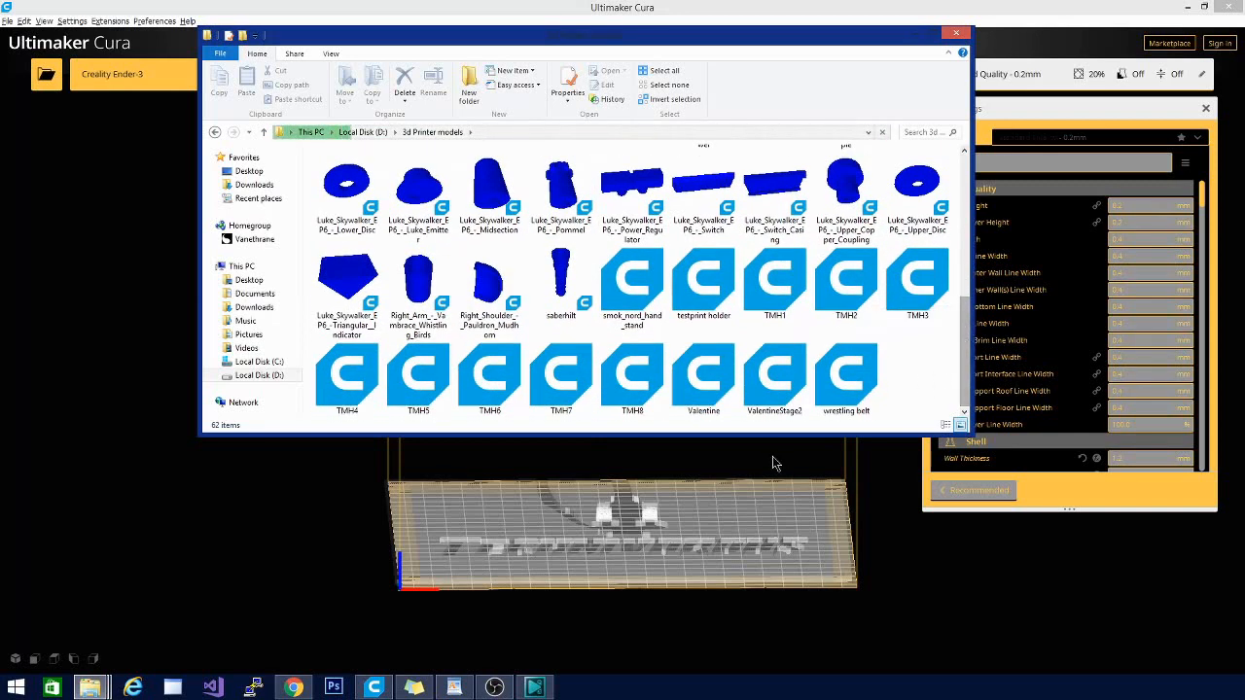
{"action": "left_click", "coordinate": [845, 379]}
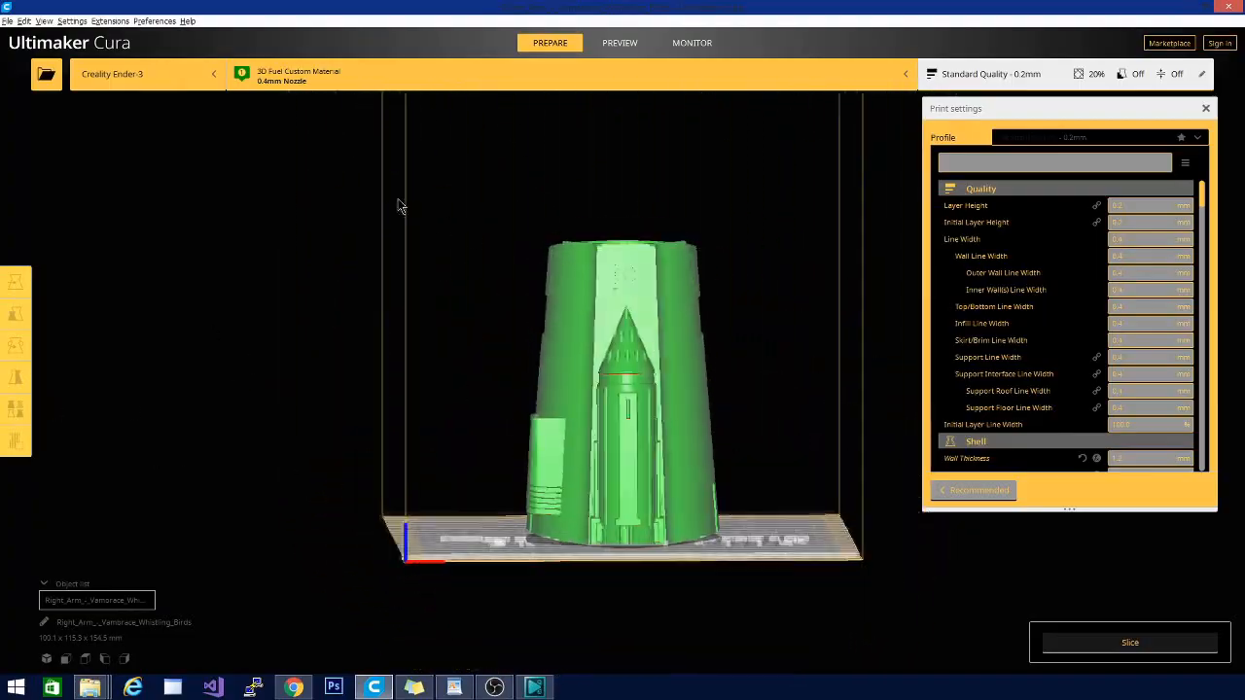
{"action": "left_click_drag", "start_coordinate": [398, 204], "coordinate": [686, 282]}
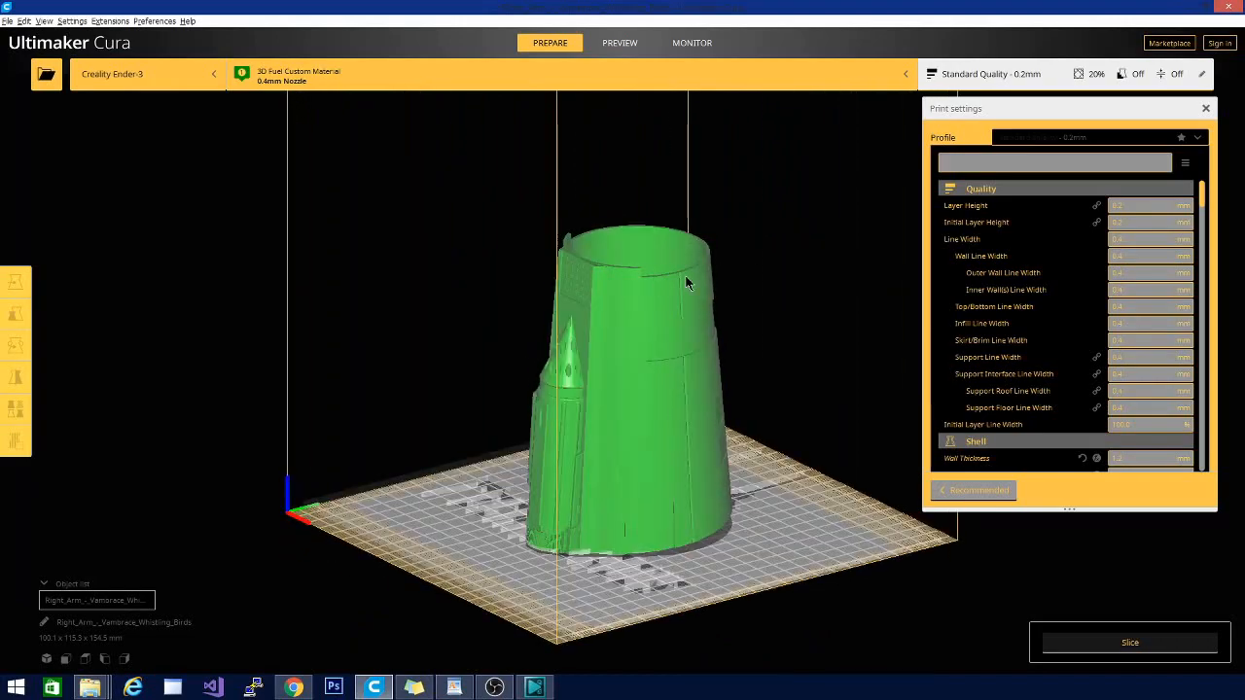
{"action": "left_click_drag", "start_coordinate": [686, 282], "coordinate": [564, 484]}
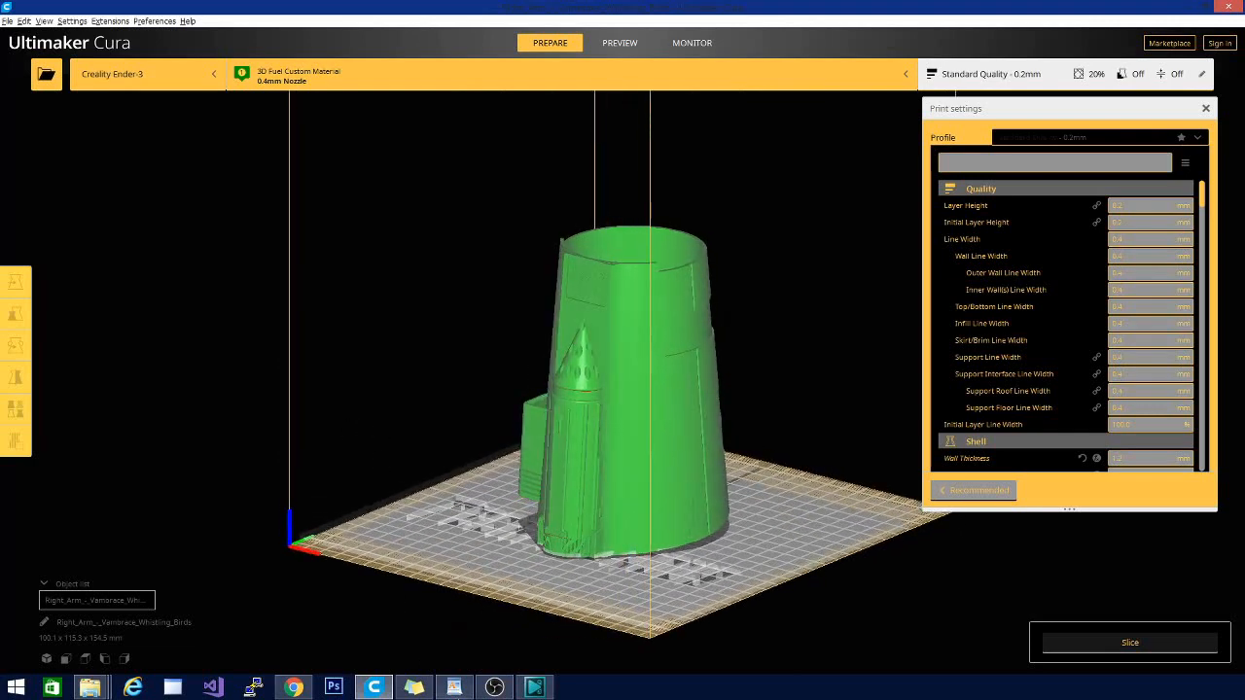
{"action": "mouse_move", "coordinate": [613, 387]}
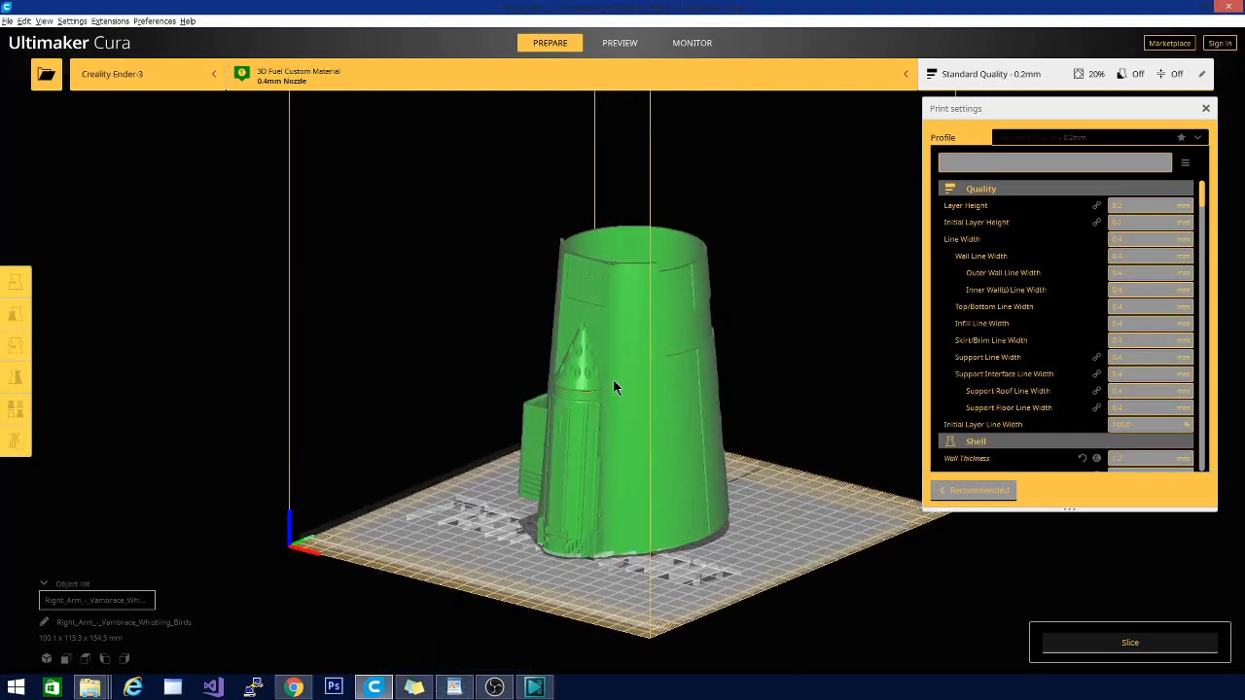
{"action": "mouse_move", "coordinate": [411, 8]}
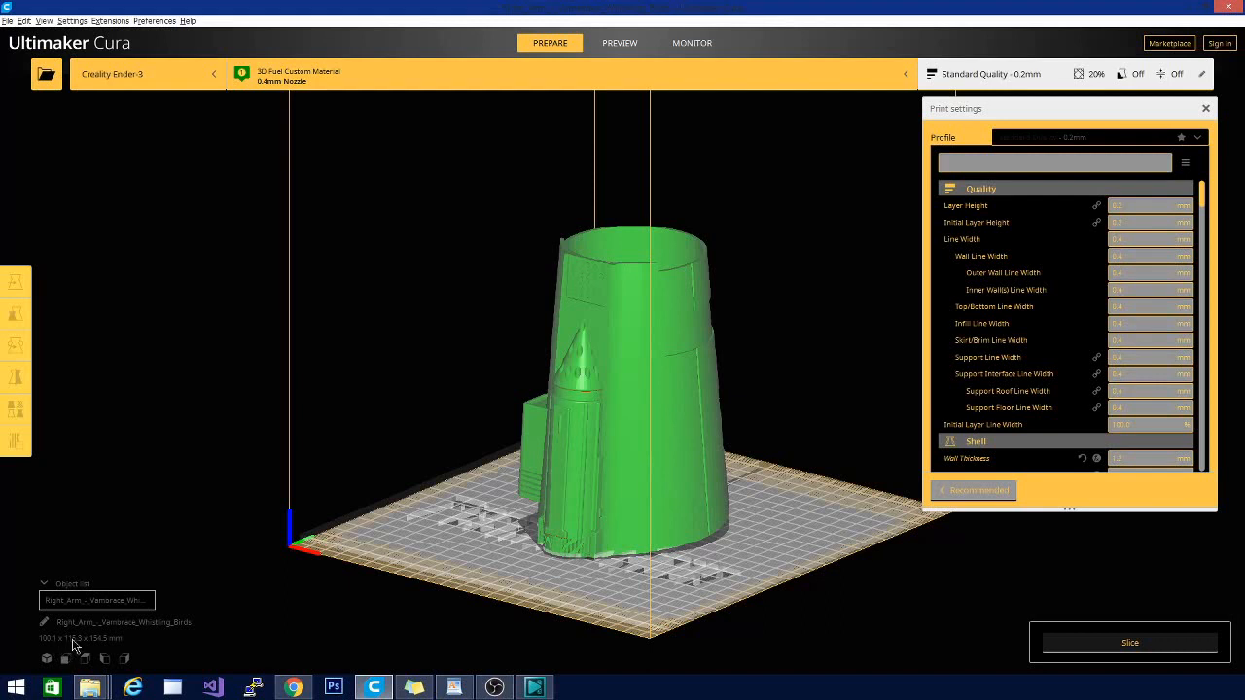
{"action": "mouse_move", "coordinate": [105, 639]}
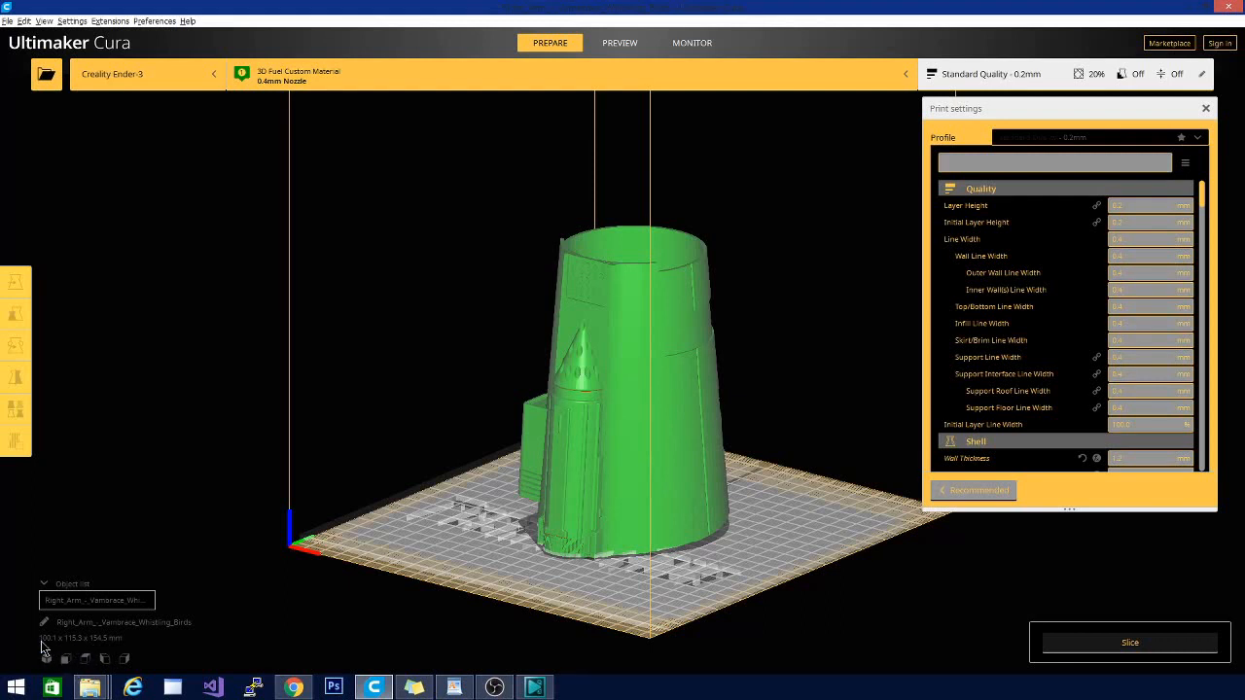
{"action": "mouse_move", "coordinate": [77, 649]}
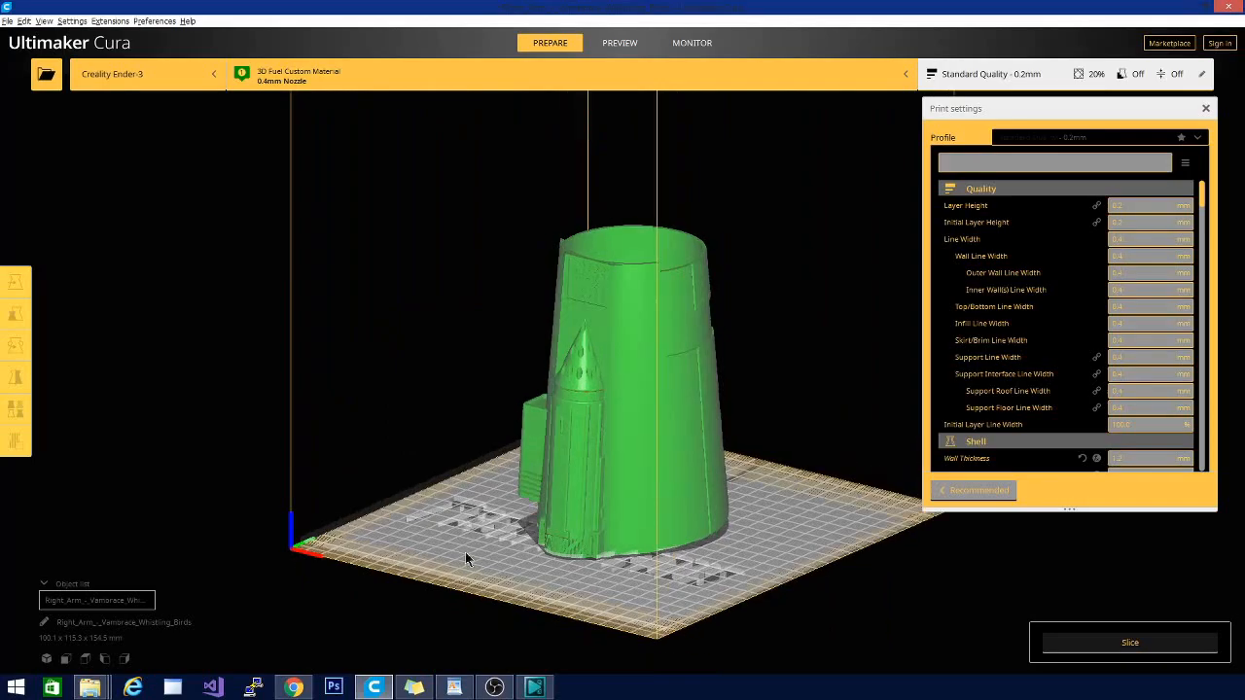
{"action": "left_click_drag", "start_coordinate": [466, 559], "coordinate": [680, 610]}
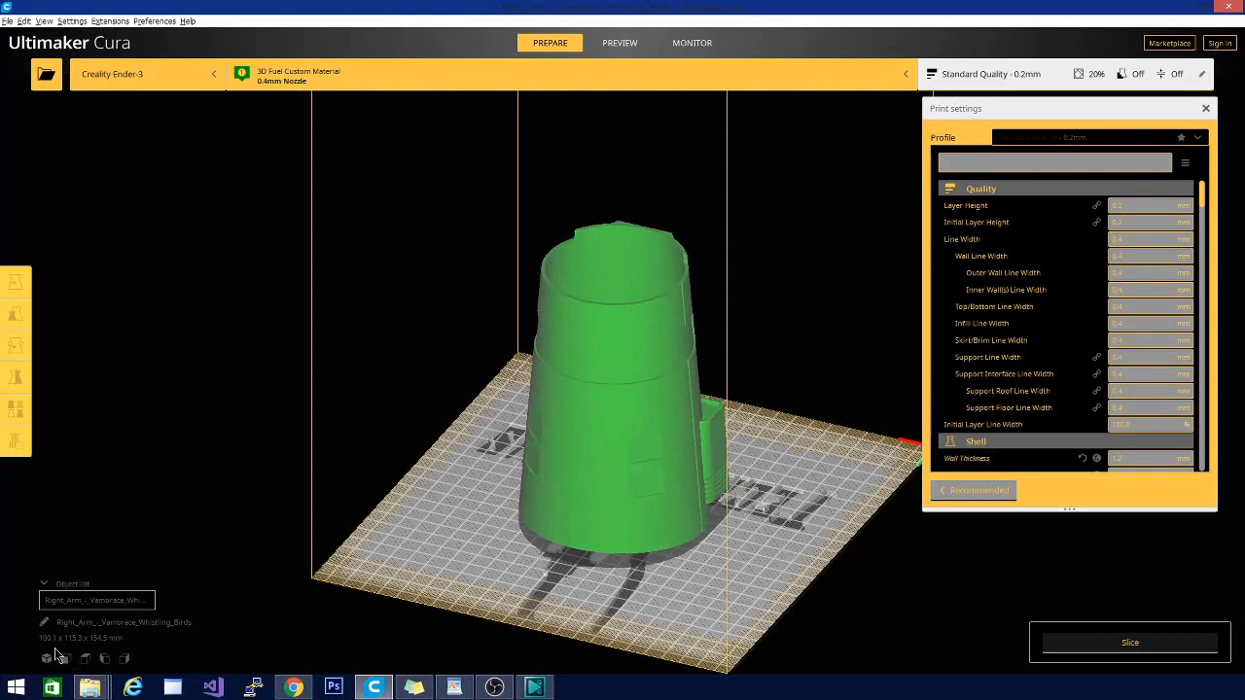
{"action": "mouse_move", "coordinate": [613, 404]}
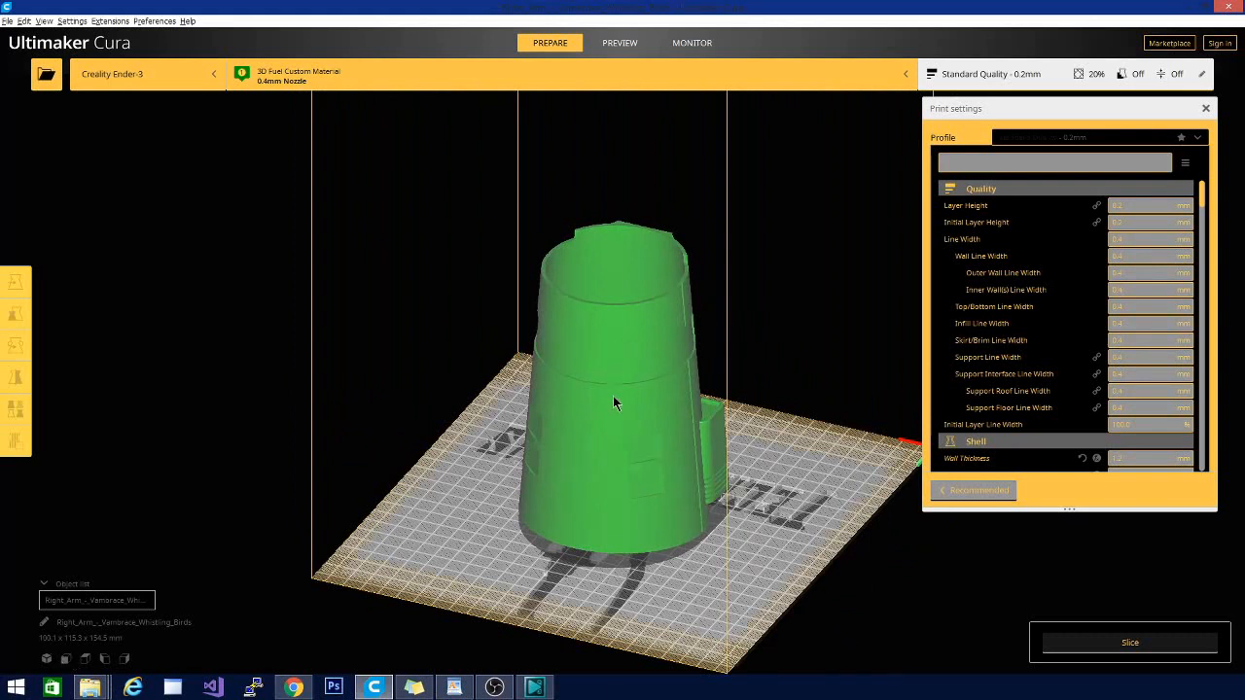
Step: Select the vambrace with the Move tool to show its X, Y, Z position
{"action": "left_click", "coordinate": [17, 282]}
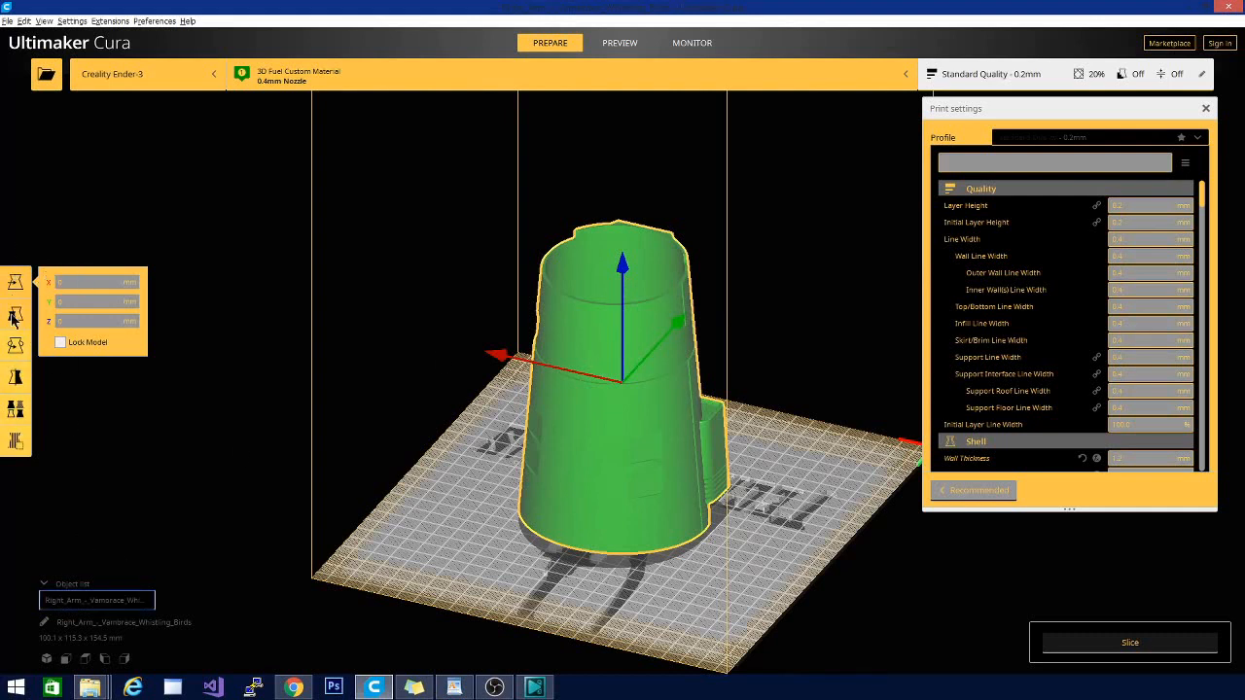
{"action": "mouse_move", "coordinate": [15, 408]}
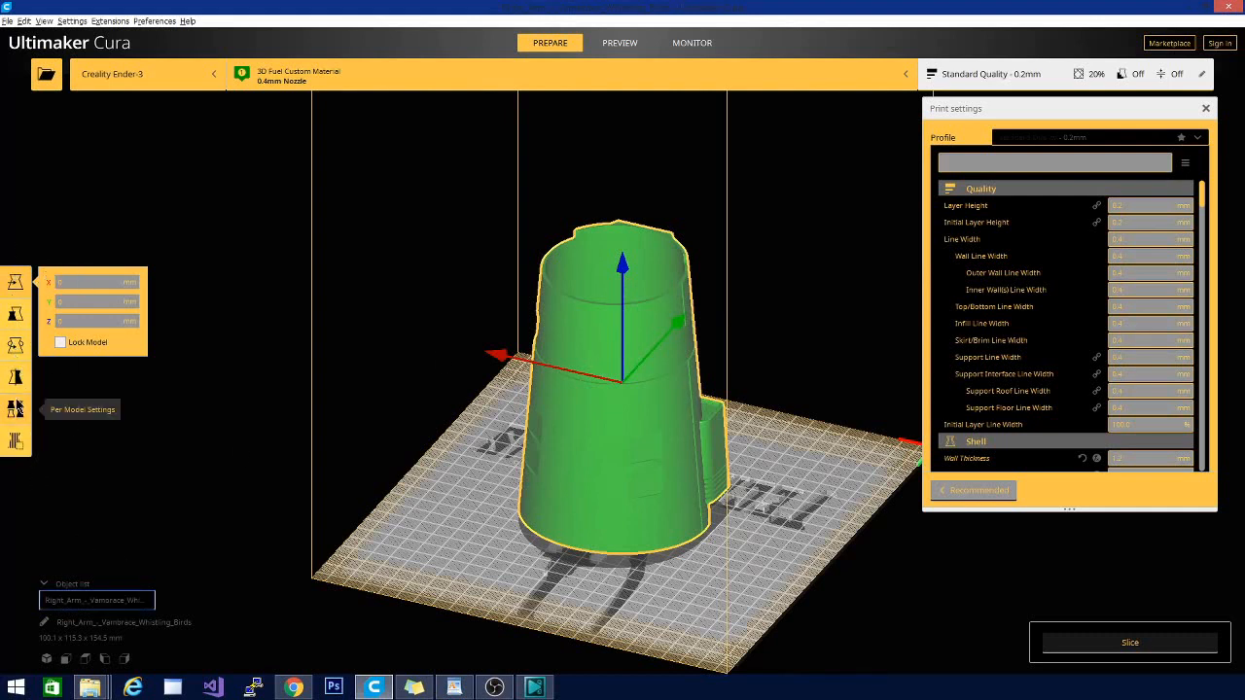
{"action": "mouse_move", "coordinate": [16, 378]}
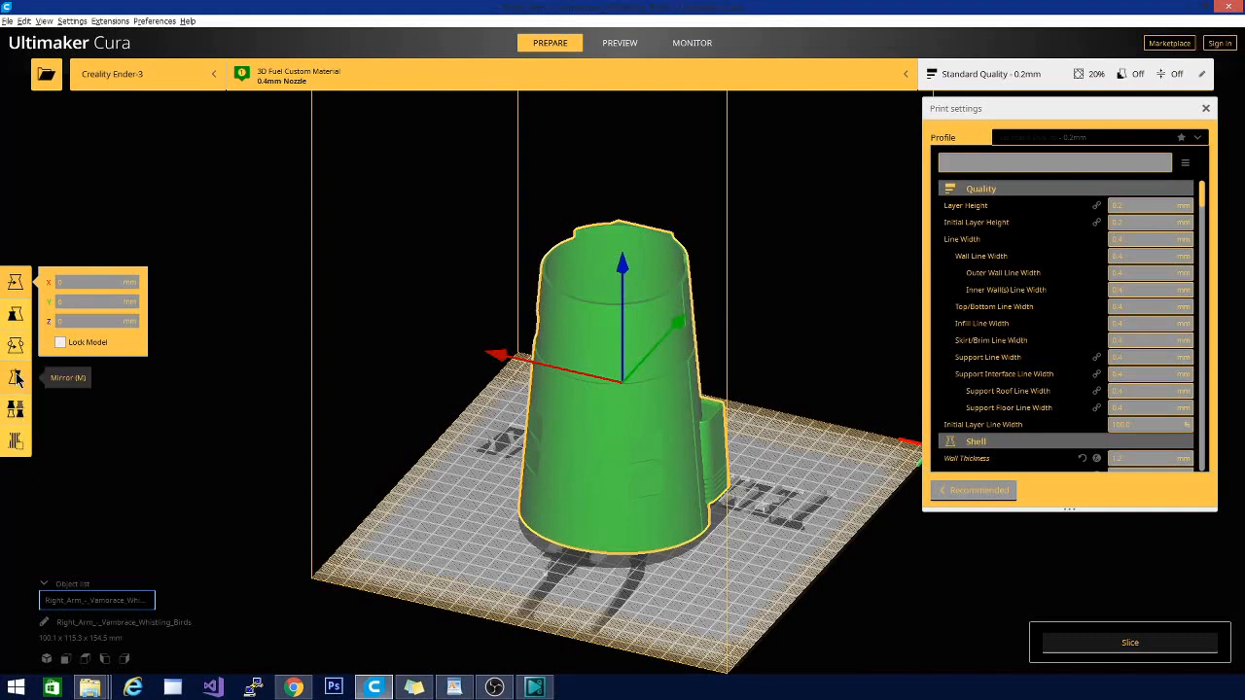
{"action": "mouse_move", "coordinate": [43, 407]}
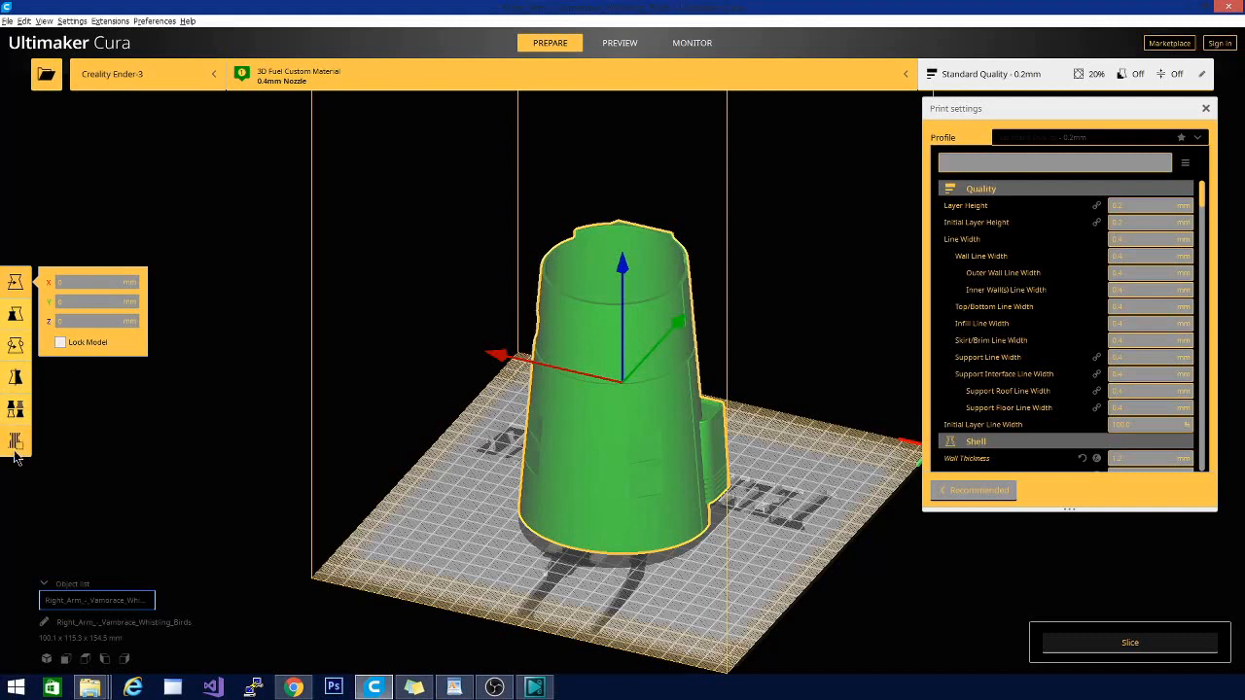
{"action": "mouse_move", "coordinate": [16, 314]}
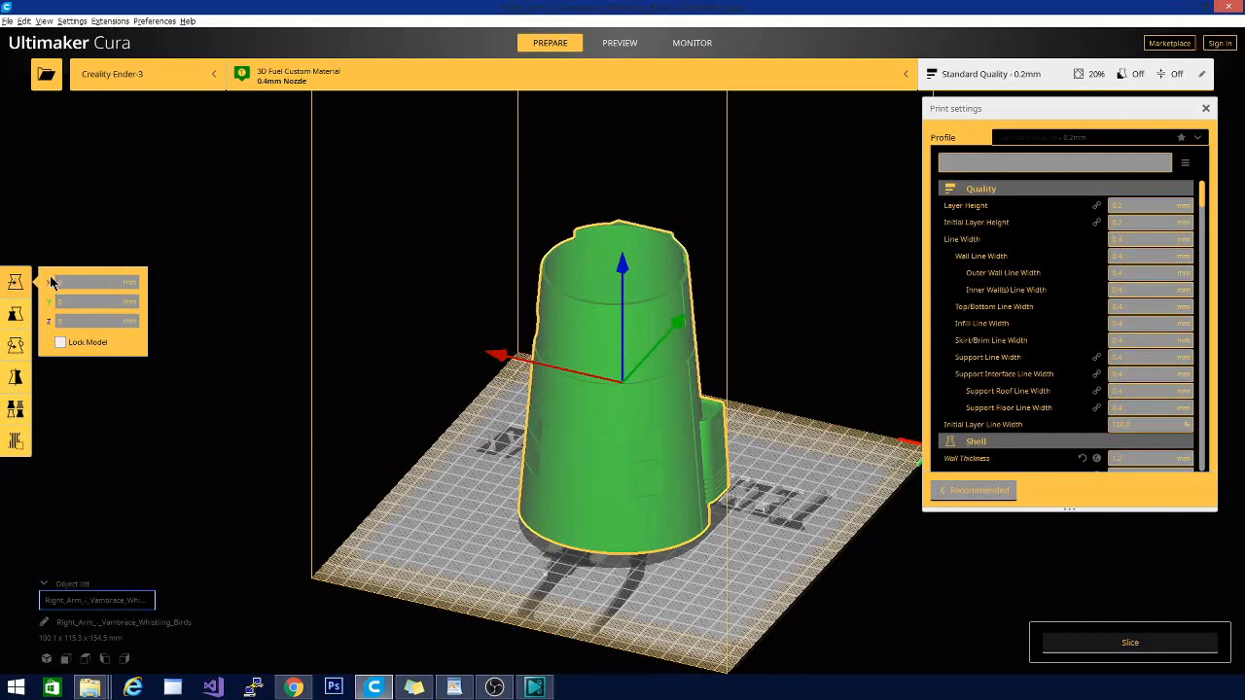
{"action": "mouse_move", "coordinate": [572, 426]}
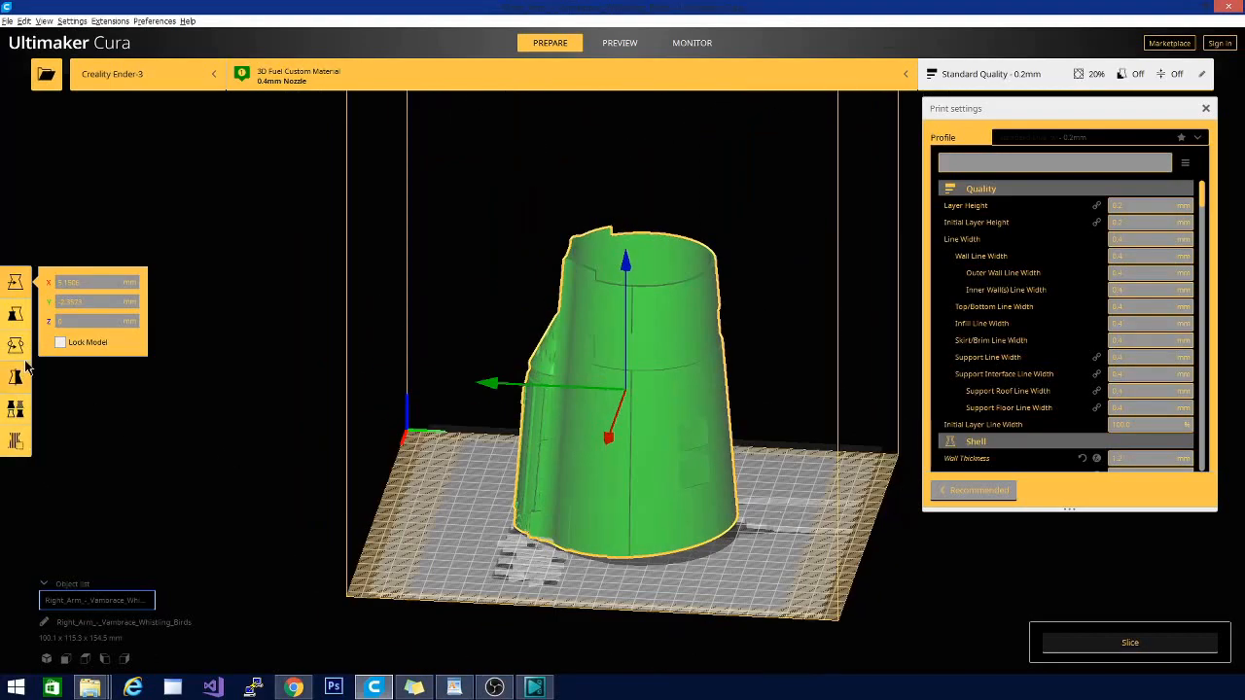
{"action": "mouse_move", "coordinate": [15, 316]}
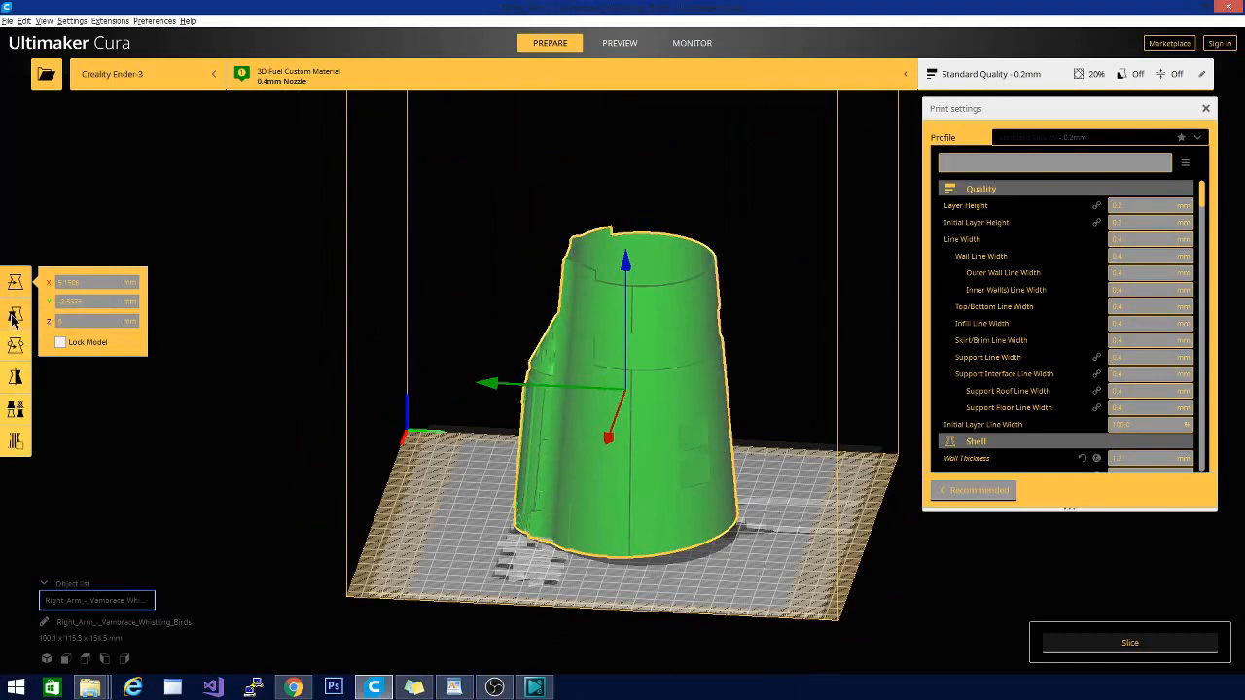
{"action": "mouse_move", "coordinate": [9, 326]}
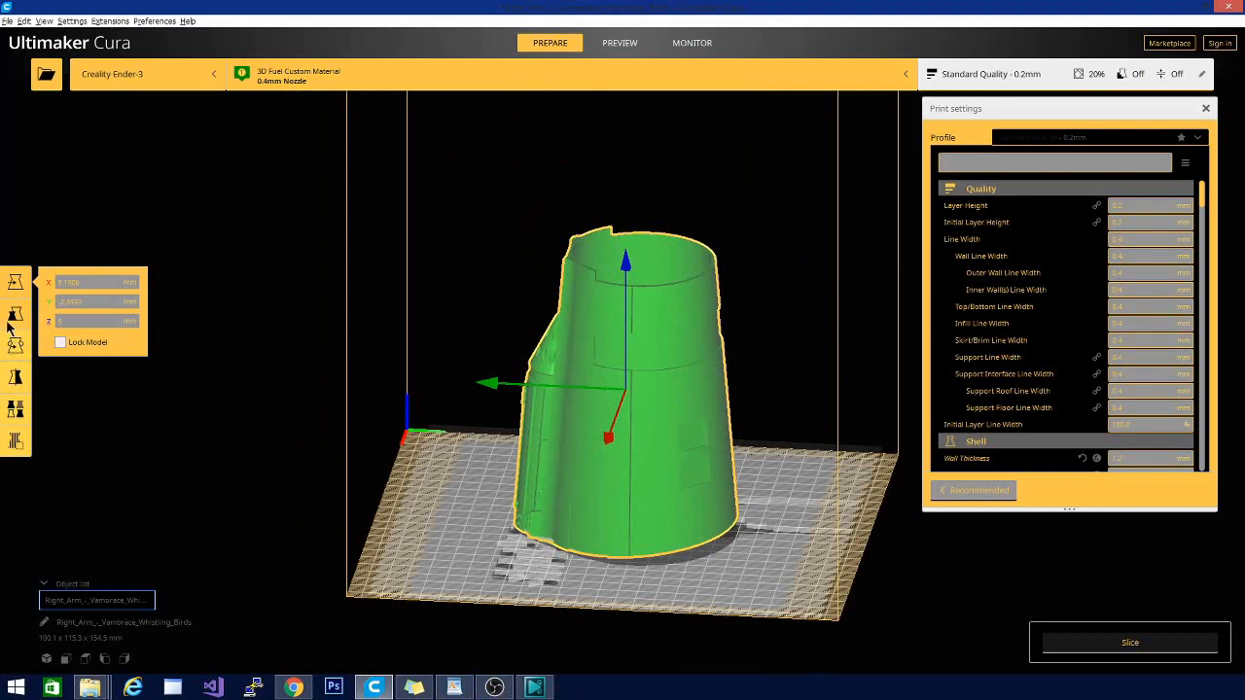
{"action": "mouse_move", "coordinate": [17, 314]}
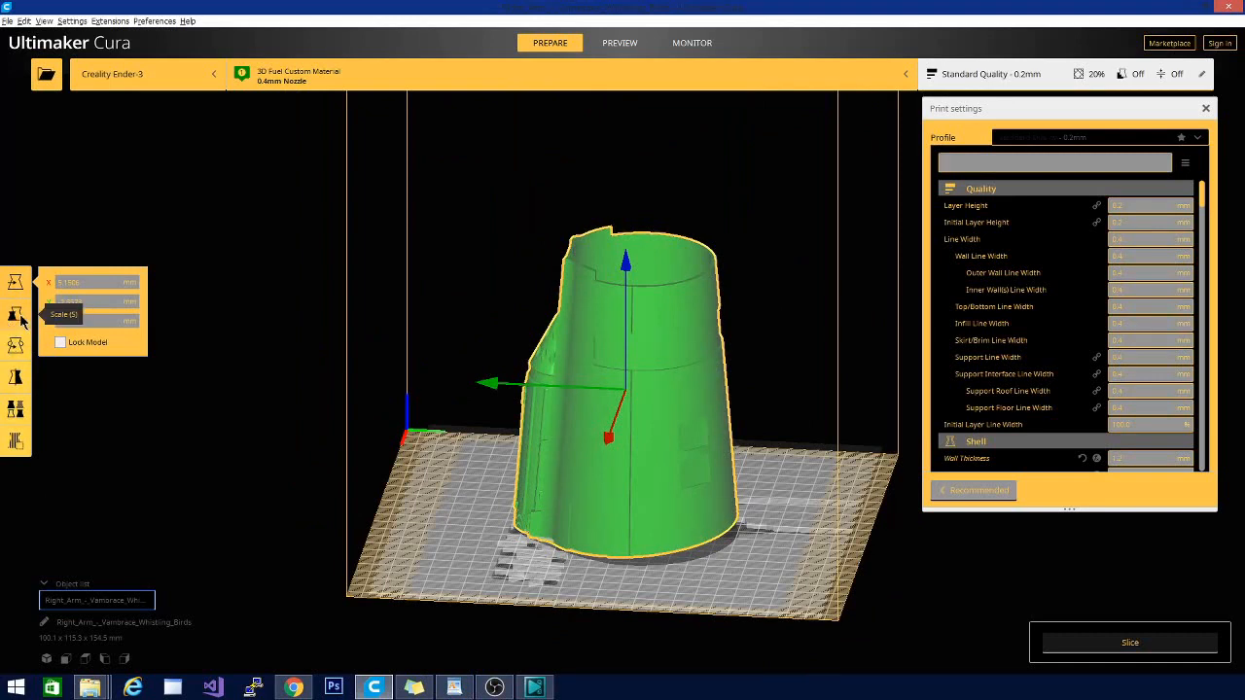
Step: Scale the vambrace uniformly to 50%, about 50.1 × 57.7 × 77.3 mm
{"action": "left_click", "coordinate": [17, 313]}
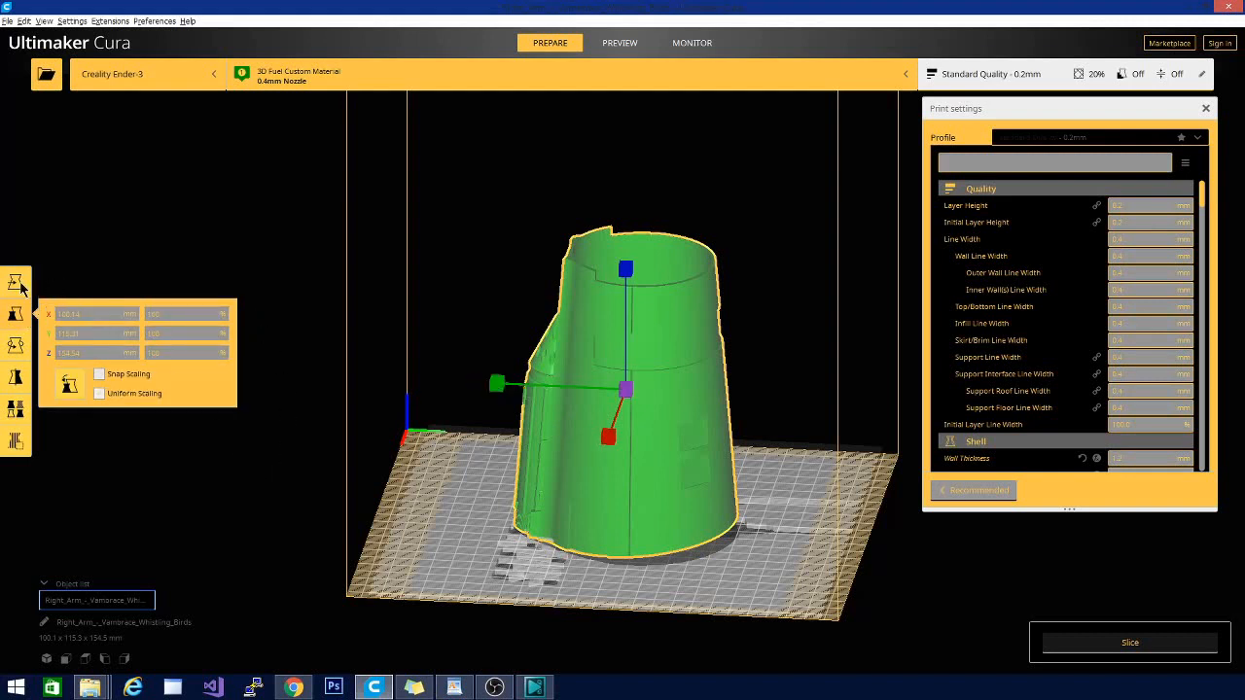
{"action": "mouse_move", "coordinate": [312, 434]}
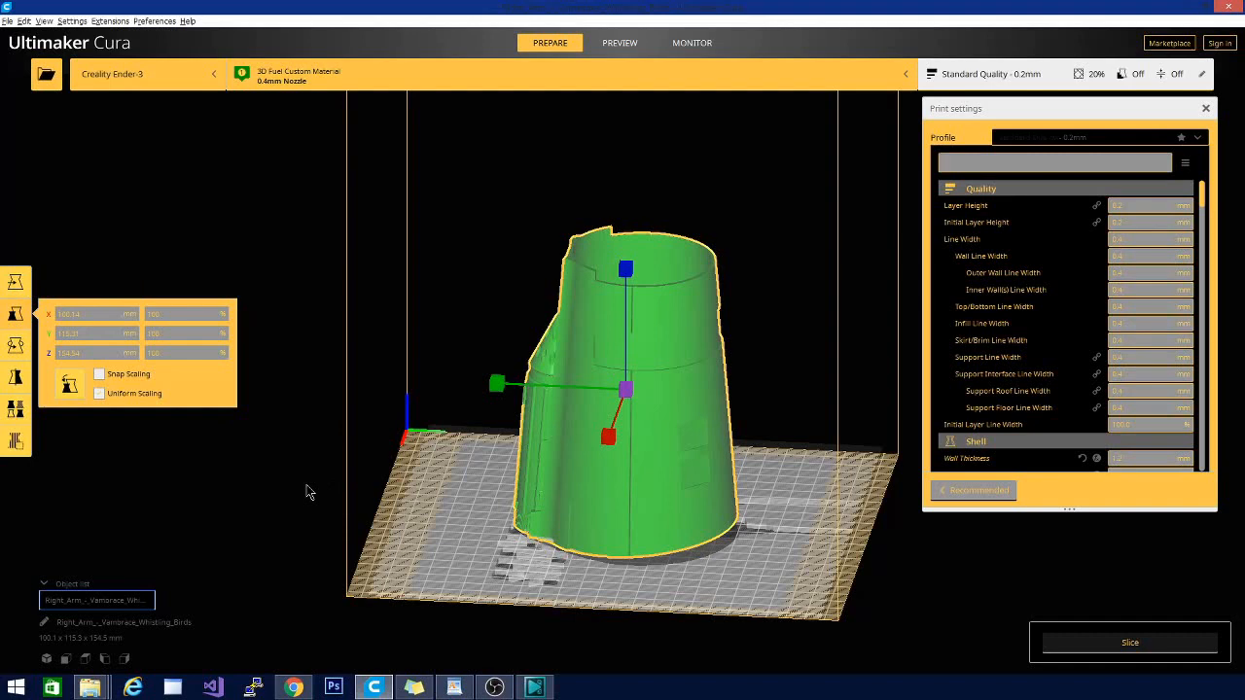
{"action": "mouse_move", "coordinate": [165, 440]}
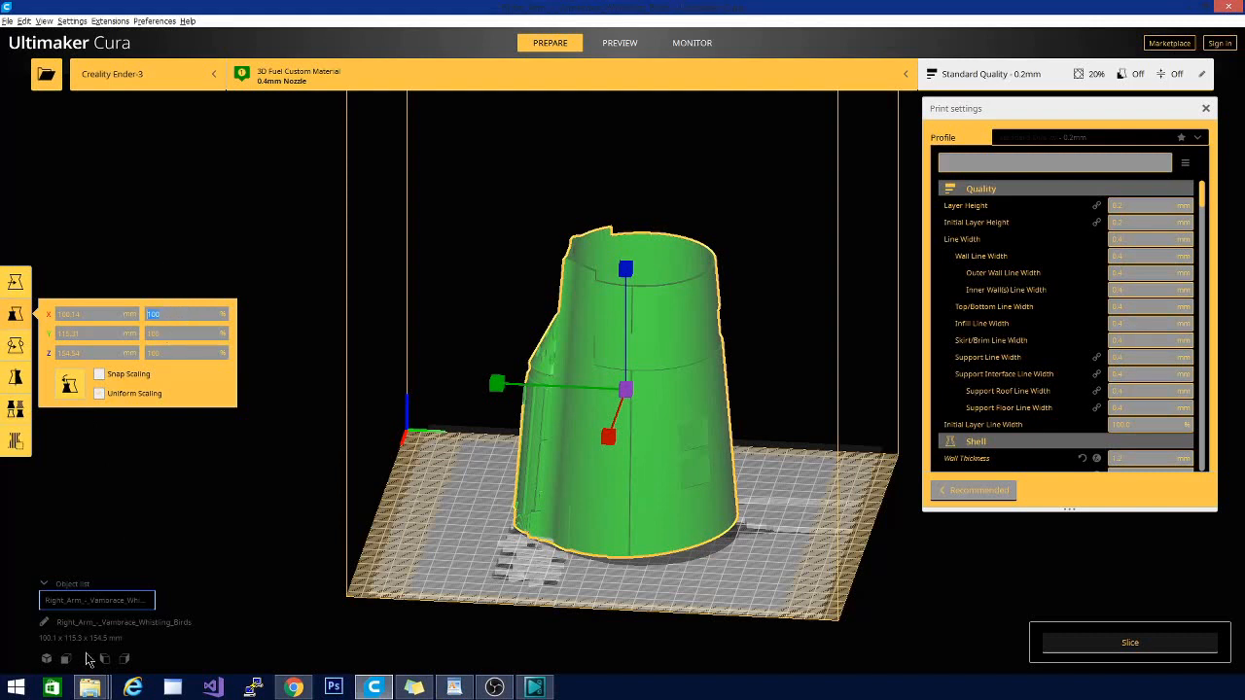
{"action": "mouse_move", "coordinate": [84, 514]}
{"action": "type", "text": "50"}
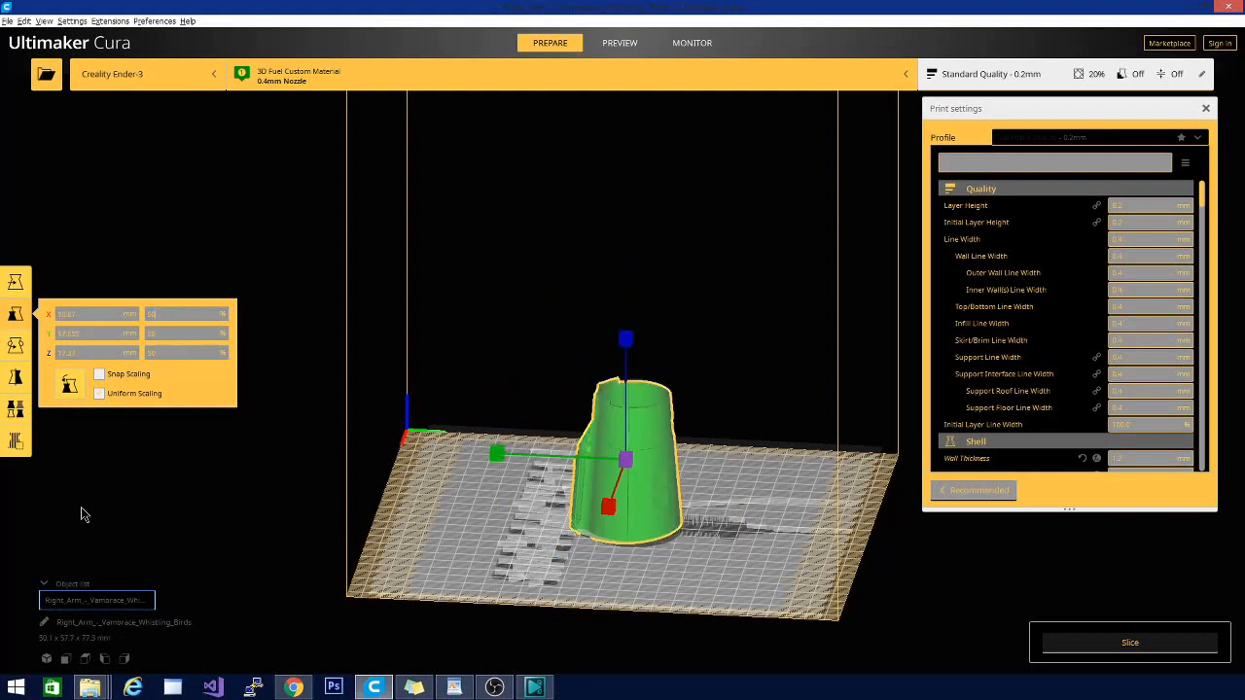
{"action": "left_click", "coordinate": [93, 333]}
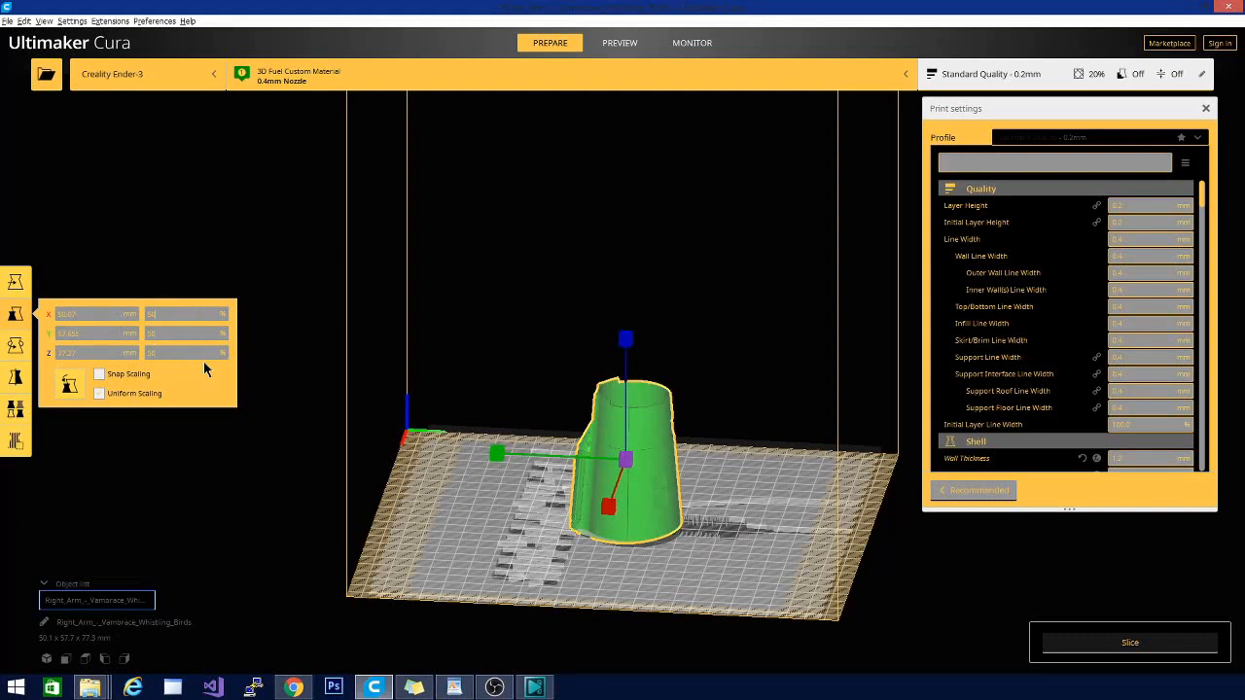
{"action": "mouse_move", "coordinate": [627, 309]}
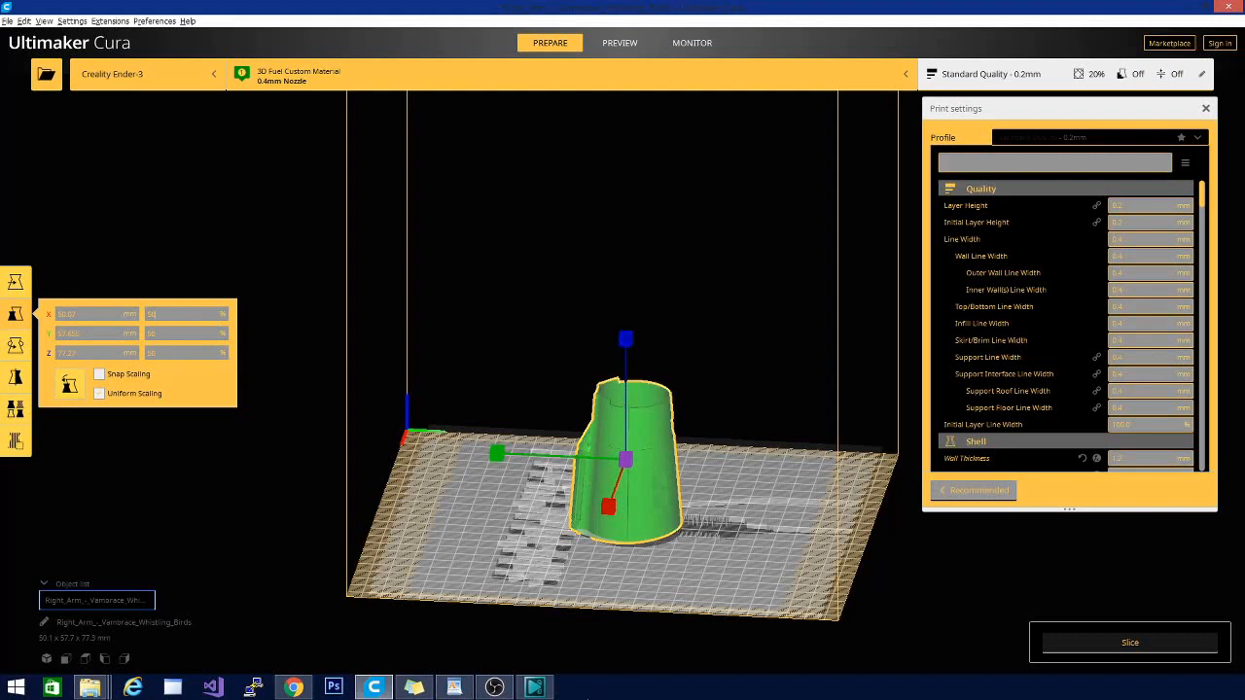
{"action": "mouse_move", "coordinate": [201, 543]}
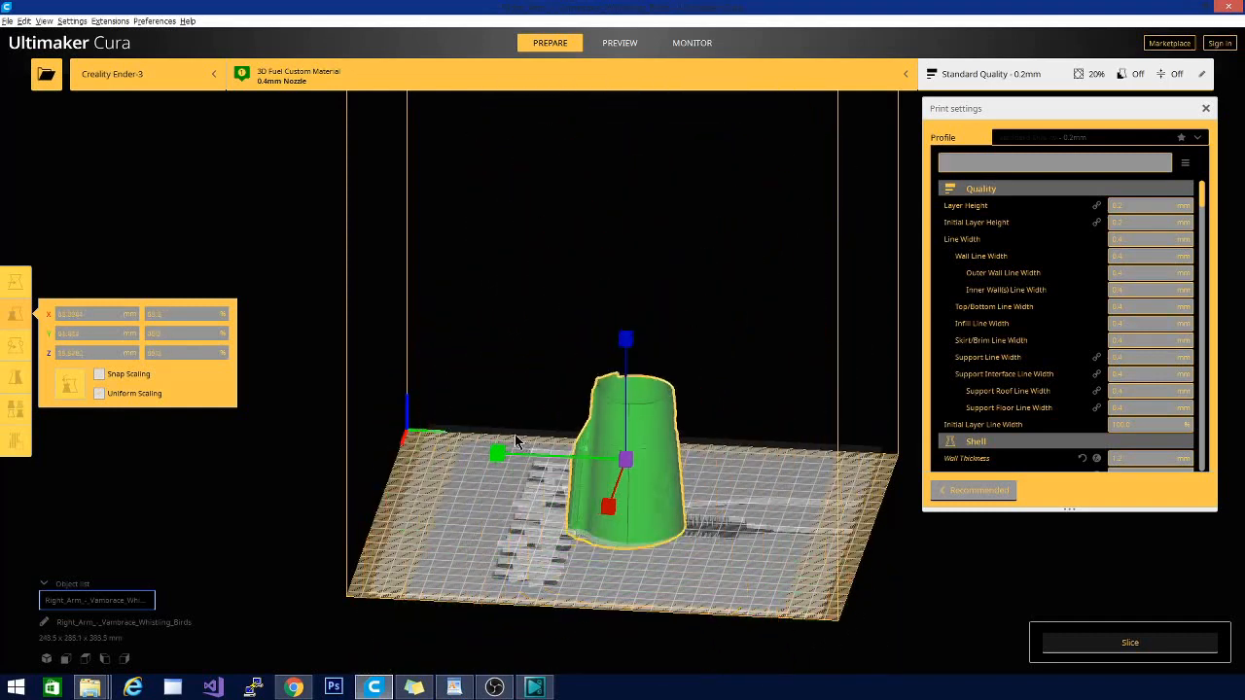
Step: Drag the vambrace's scale handles larger, then back to 50%
{"action": "scroll", "scroll_direction": "up", "scroll_amount": 3}
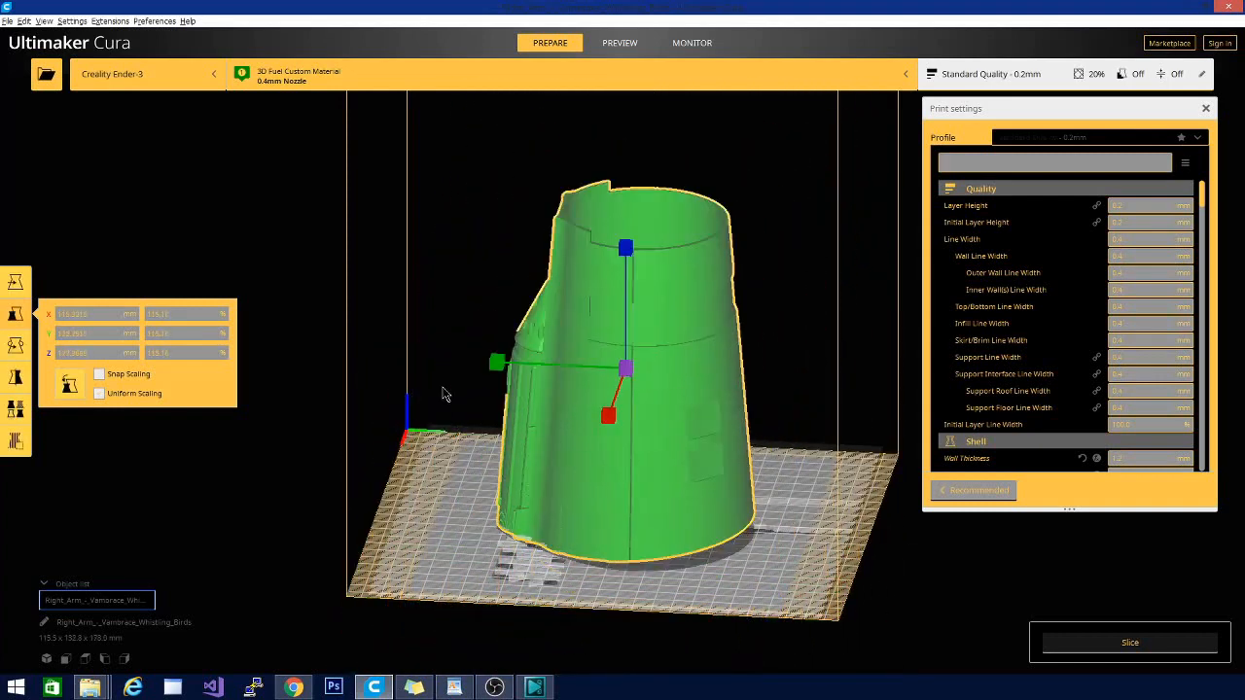
{"action": "left_click_drag", "start_coordinate": [496, 363], "coordinate": [505, 365]}
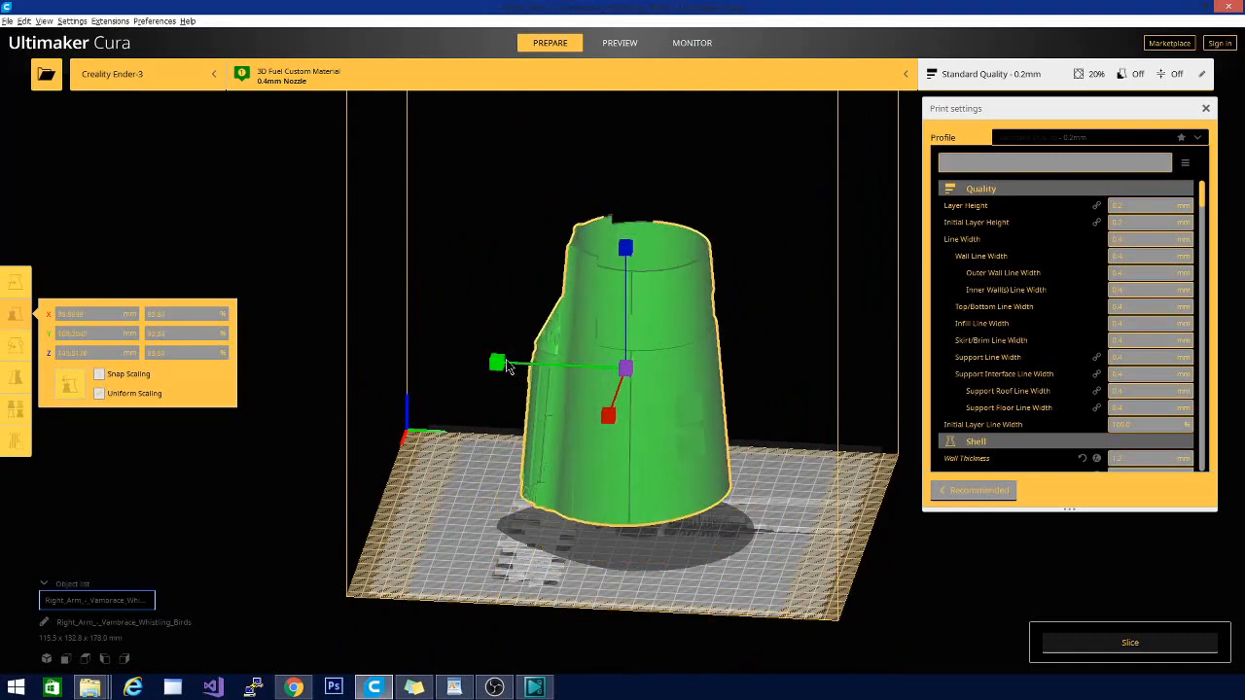
{"action": "left_click_drag", "start_coordinate": [497, 363], "coordinate": [516, 365]}
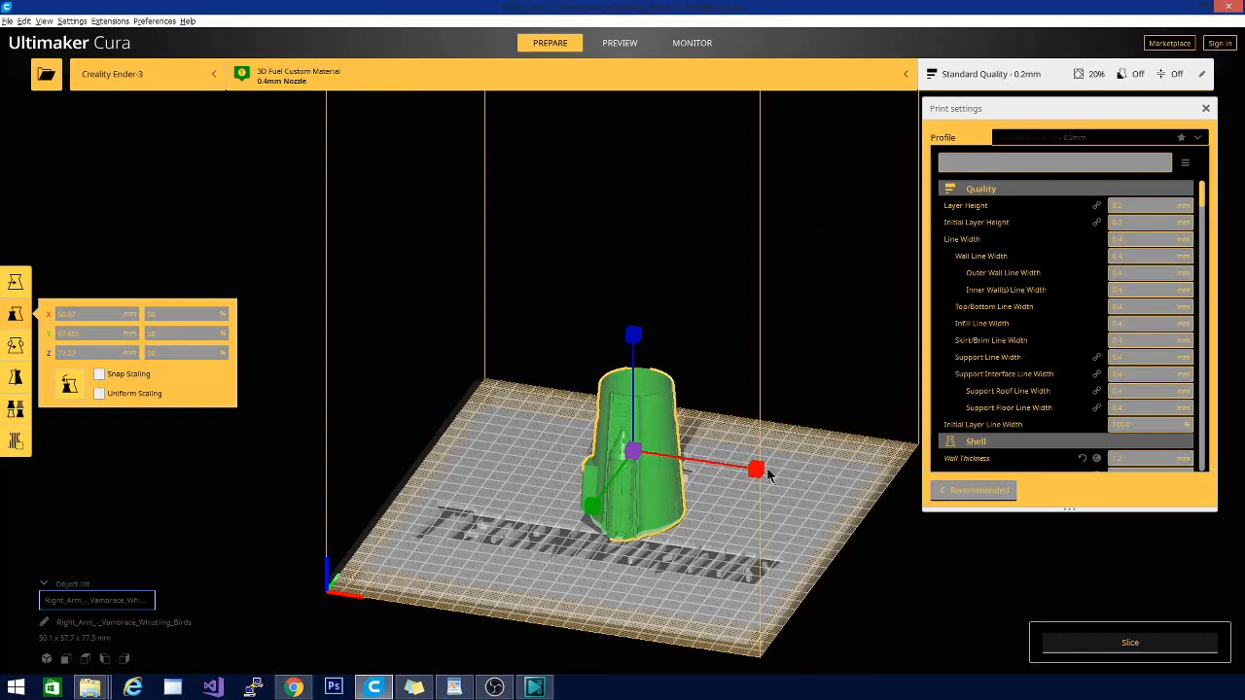
{"action": "mouse_move", "coordinate": [783, 625]}
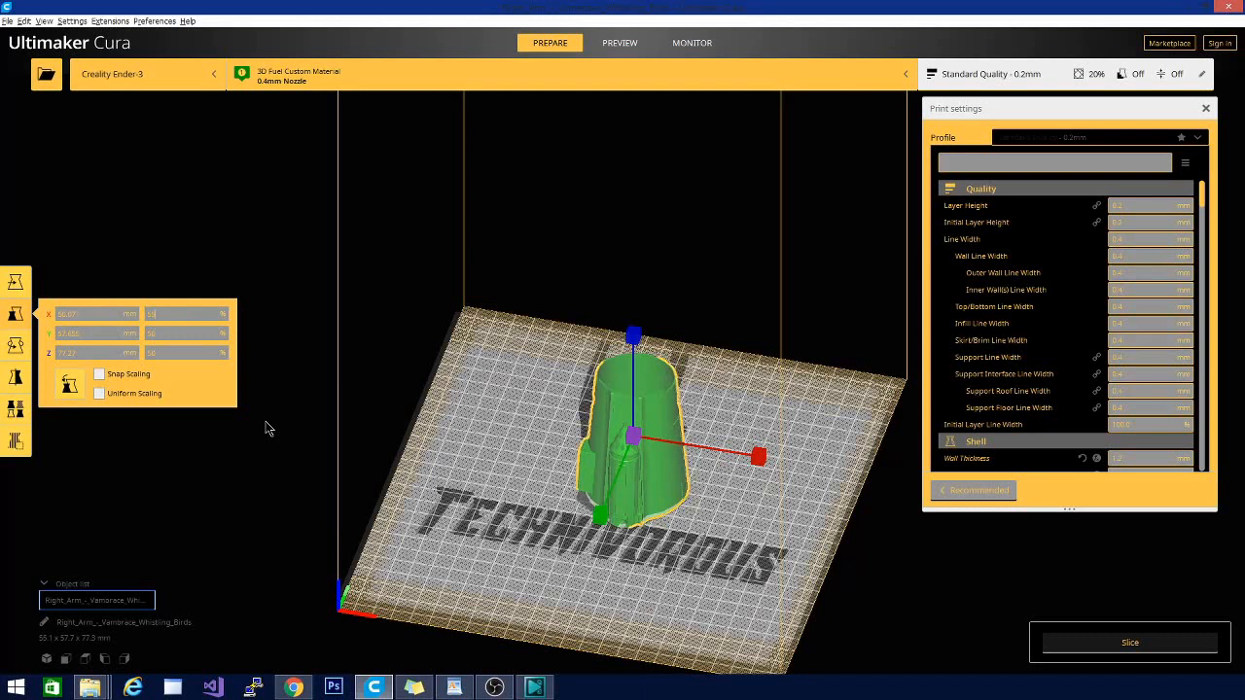
{"action": "mouse_move", "coordinate": [669, 354]}
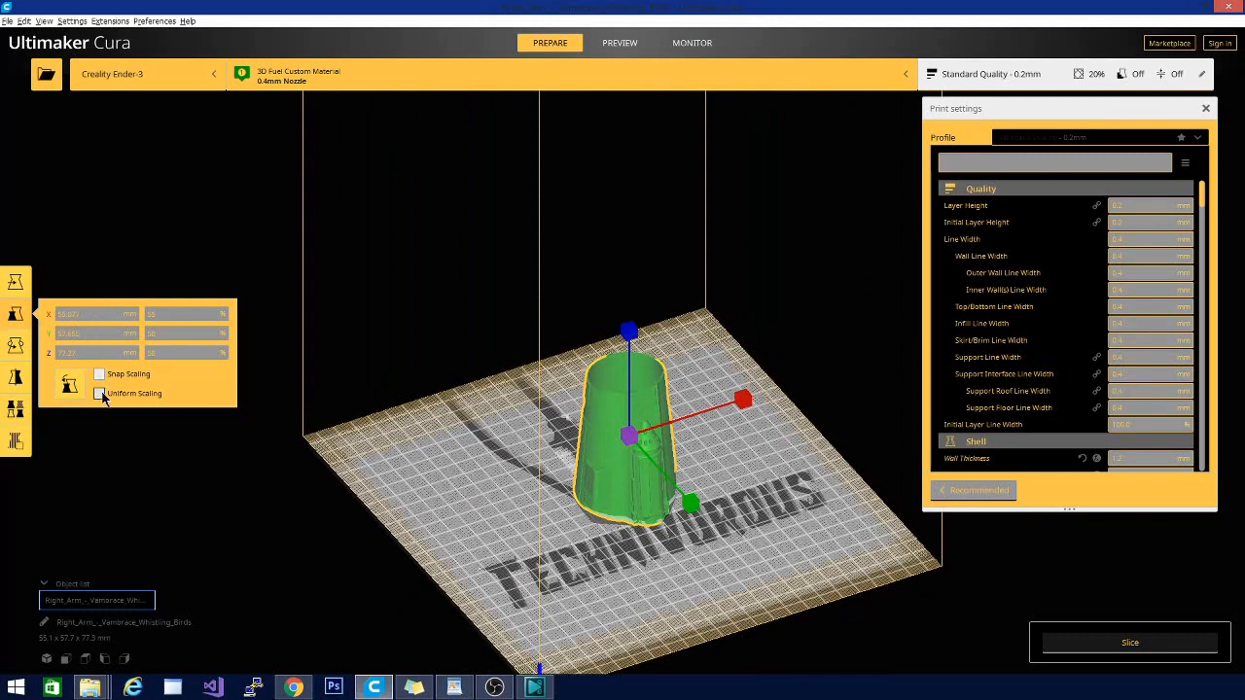
{"action": "mouse_move", "coordinate": [104, 398]}
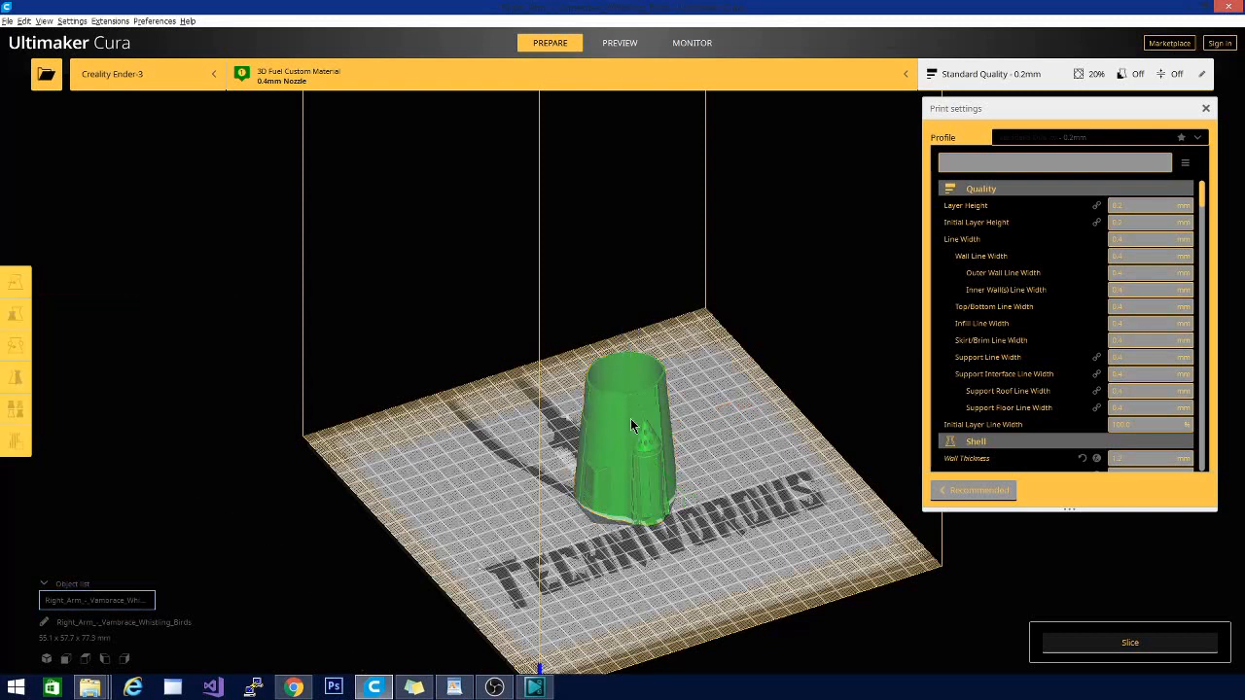
Step: Reselect the vambrace and scale it uniformly to 70 mm tall (49.9 × 52.2 × 70.0)
{"action": "left_click", "coordinate": [16, 313]}
{"action": "type", "text": "70"}
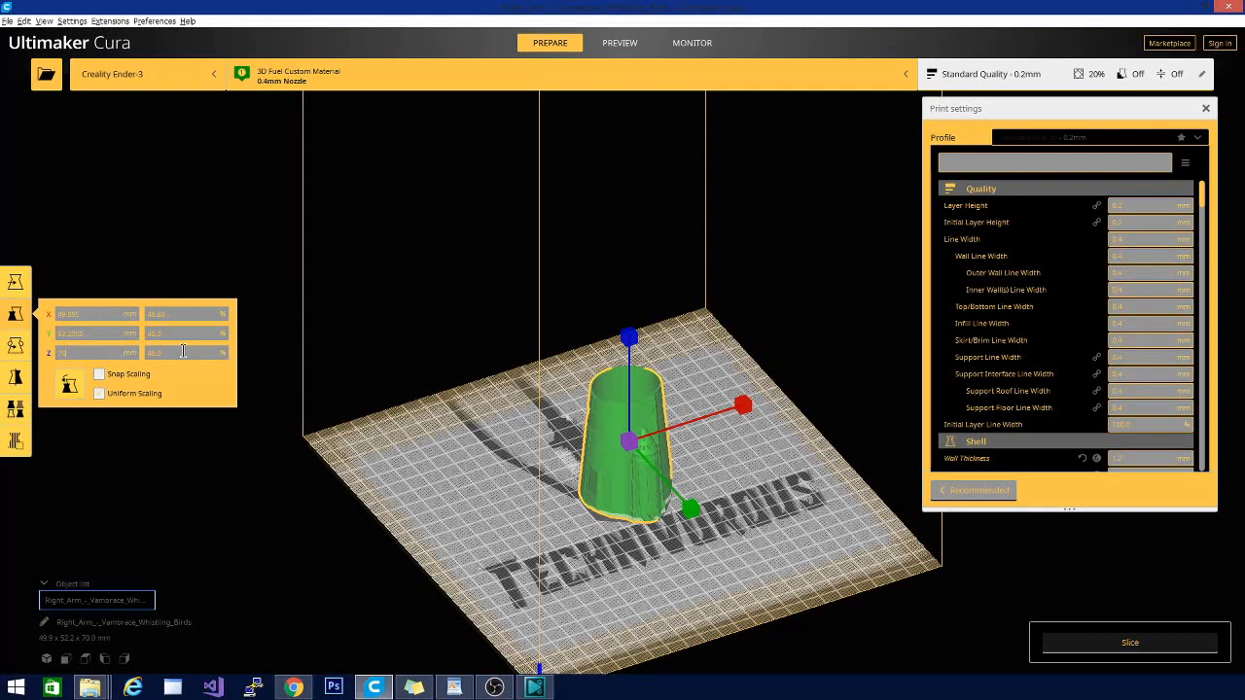
{"action": "mouse_move", "coordinate": [204, 338]}
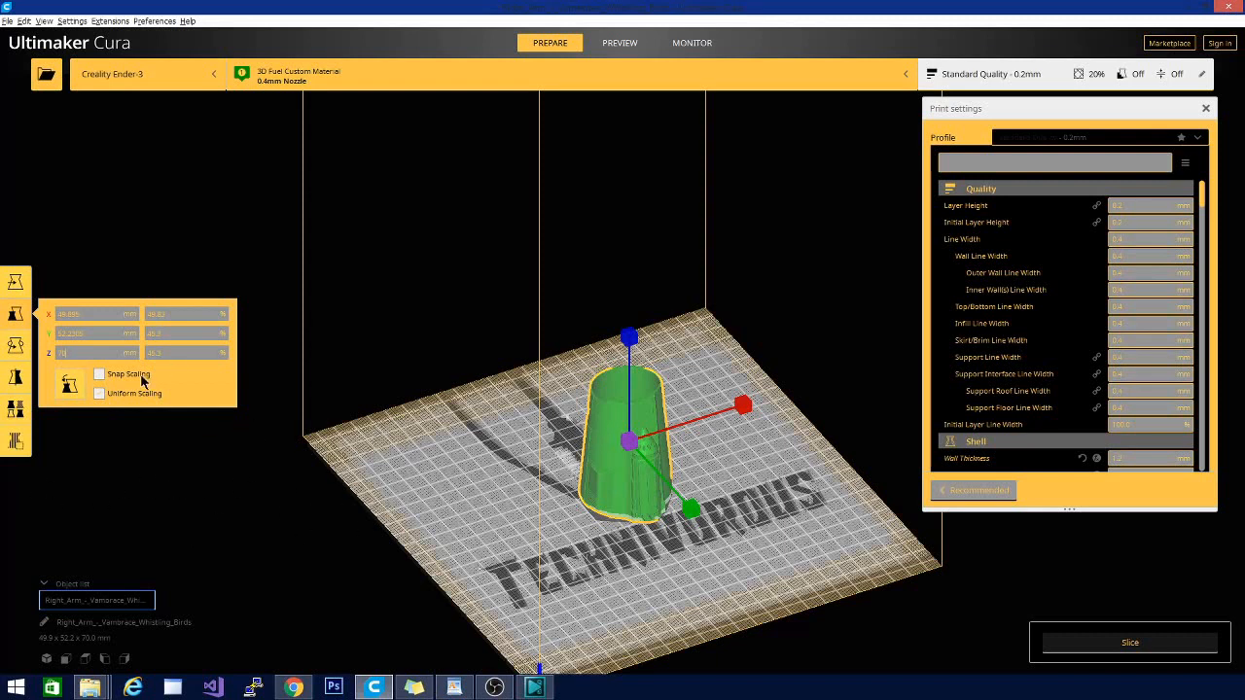
{"action": "mouse_move", "coordinate": [191, 380]}
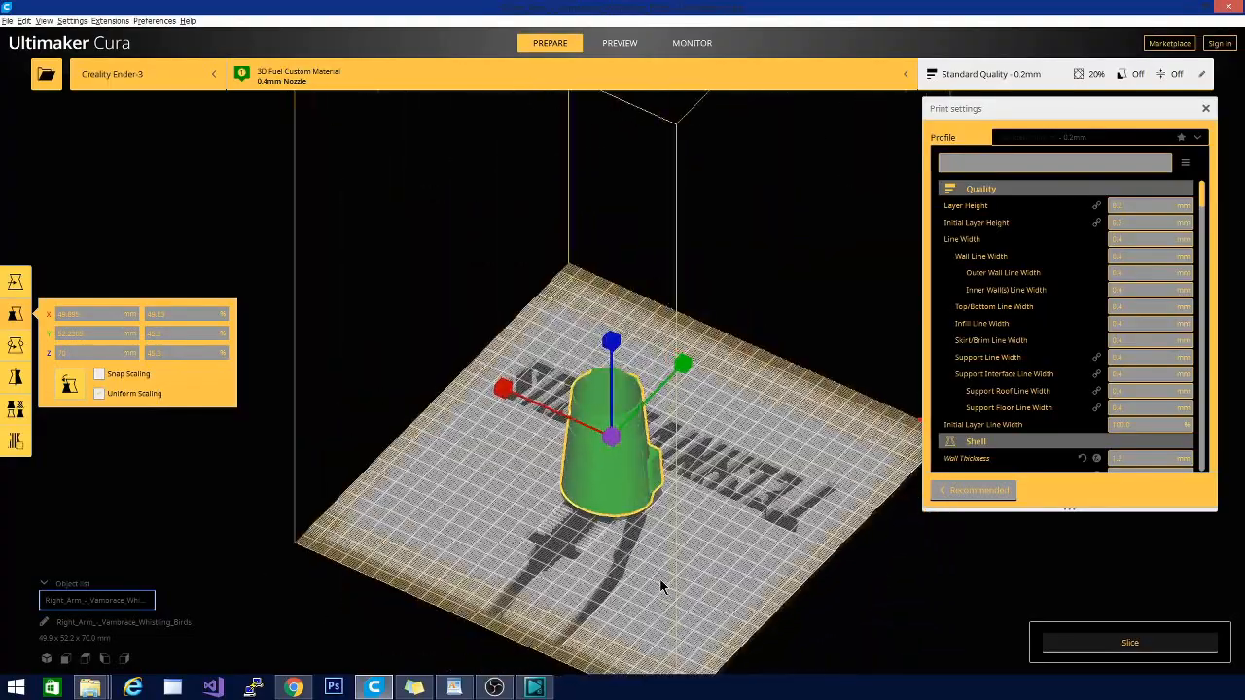
Step: Enable snap scaling and drag the vambrace to about 206.6 × 216.5 × 289.0 mm
{"action": "left_click_drag", "start_coordinate": [662, 583], "coordinate": [642, 545]}
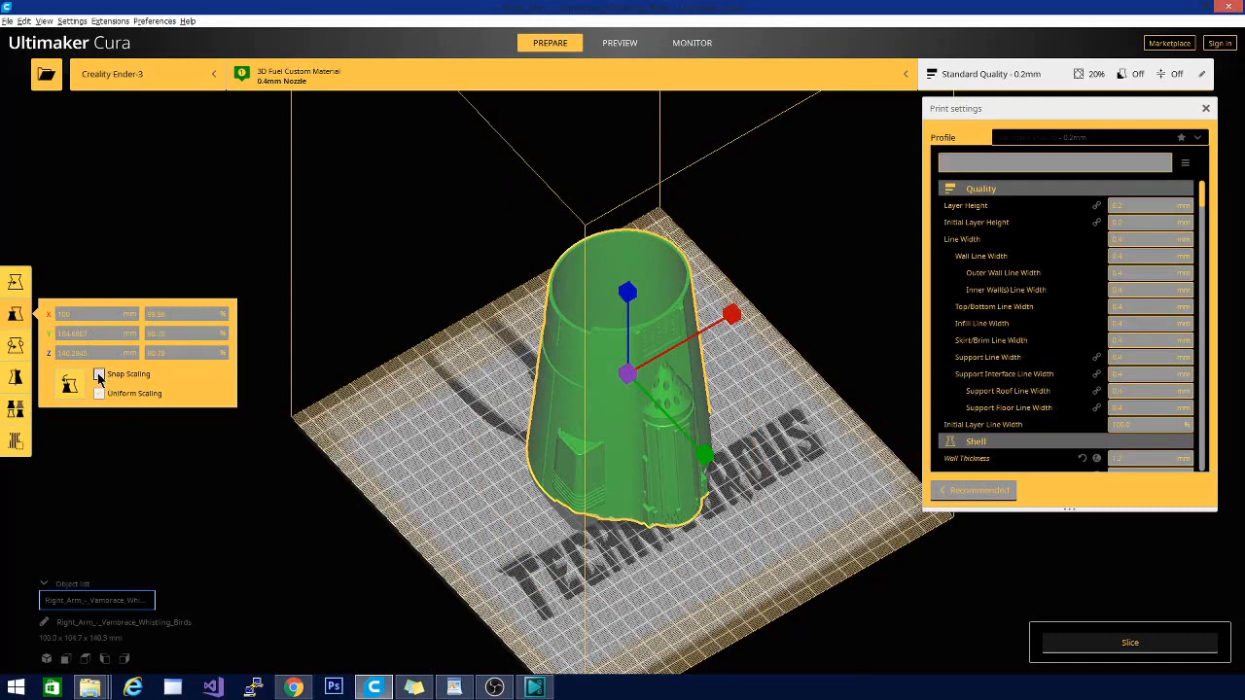
{"action": "left_click", "coordinate": [98, 375]}
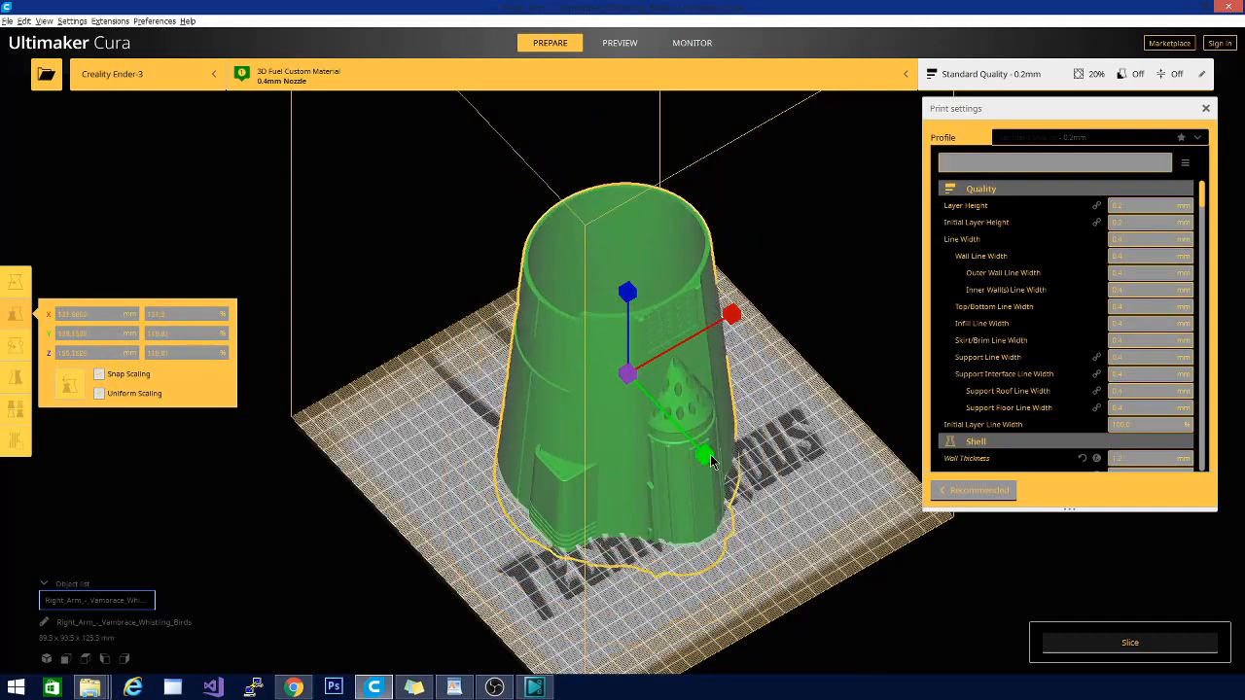
{"action": "left_click_drag", "start_coordinate": [704, 455], "coordinate": [704, 455]}
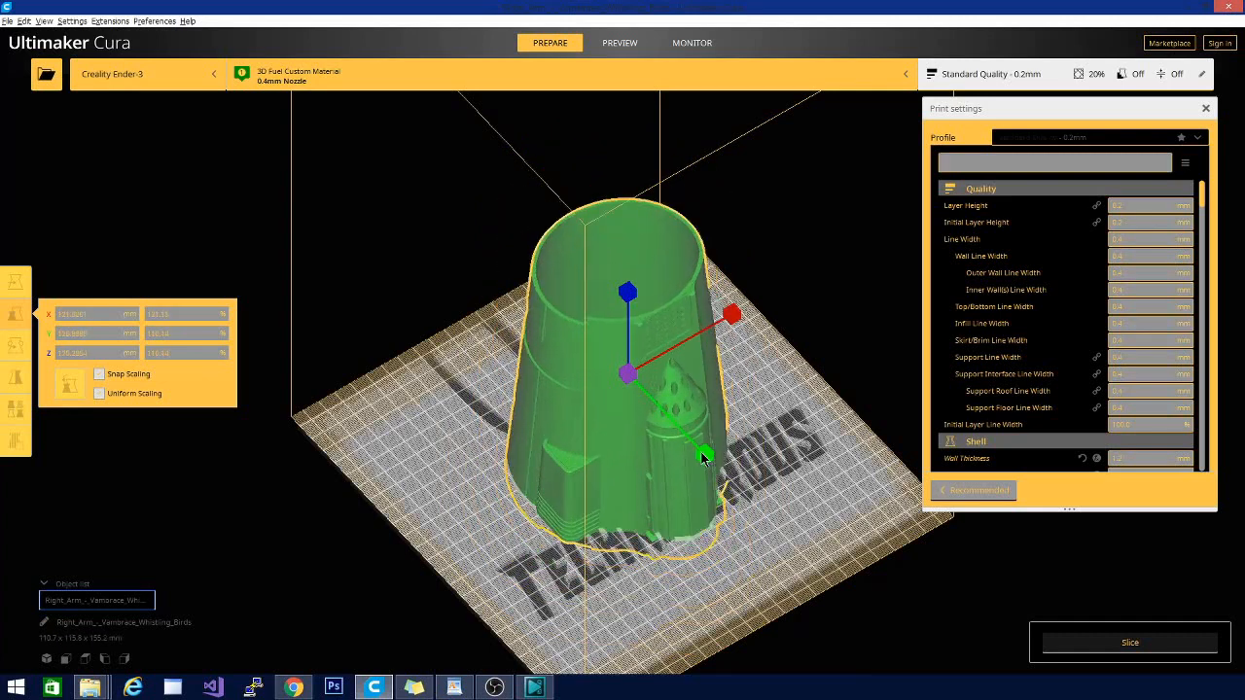
{"action": "left_click_drag", "start_coordinate": [705, 457], "coordinate": [705, 457]}
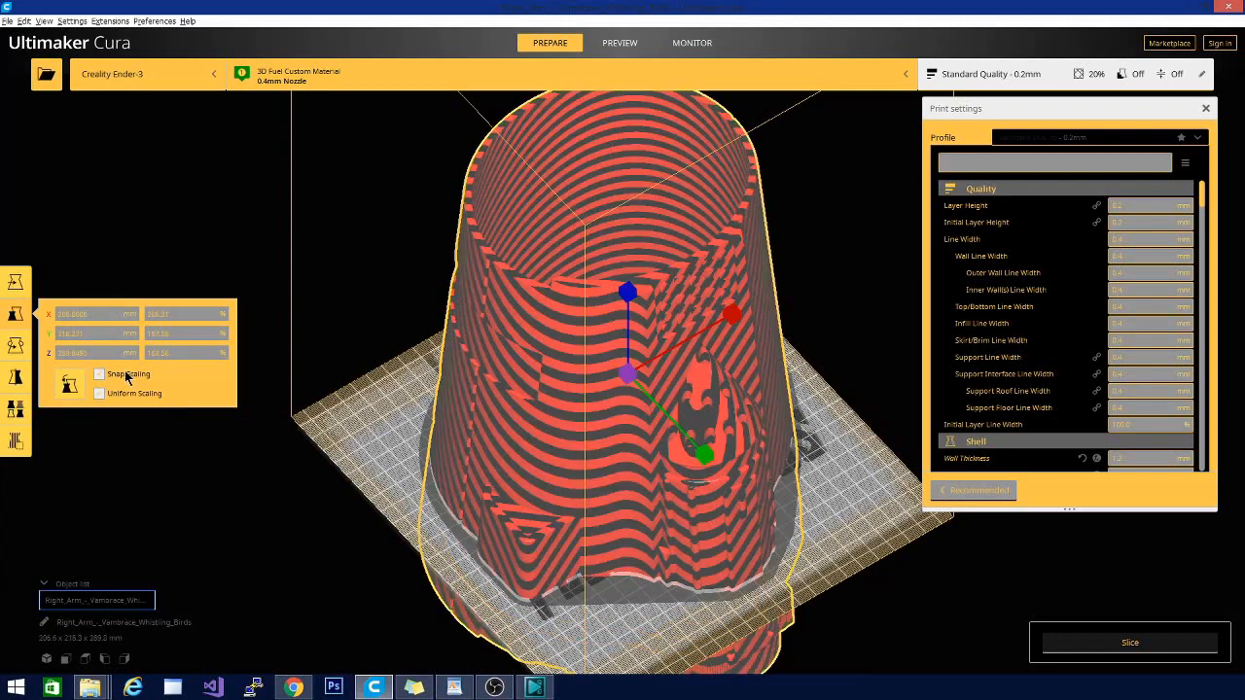
{"action": "mouse_move", "coordinate": [127, 378]}
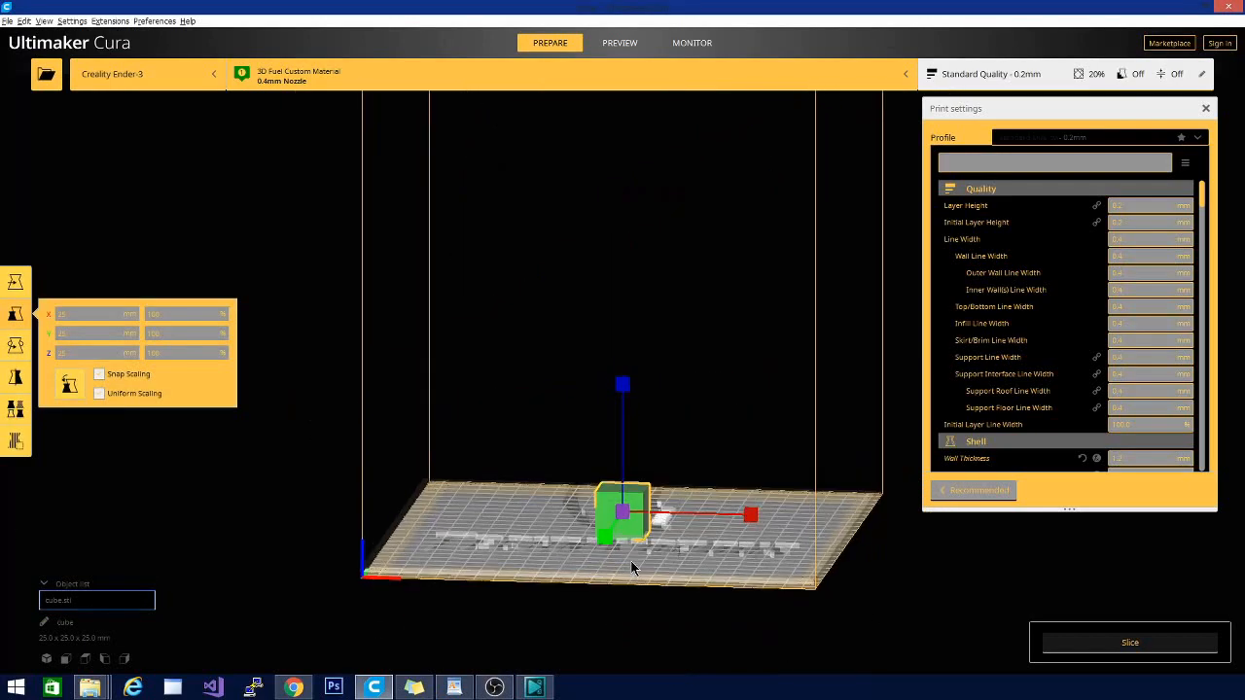
Step: Orbit the camera around the 25 mm calibration cube to view several sides
{"action": "left_click_drag", "start_coordinate": [632, 564], "coordinate": [450, 535]}
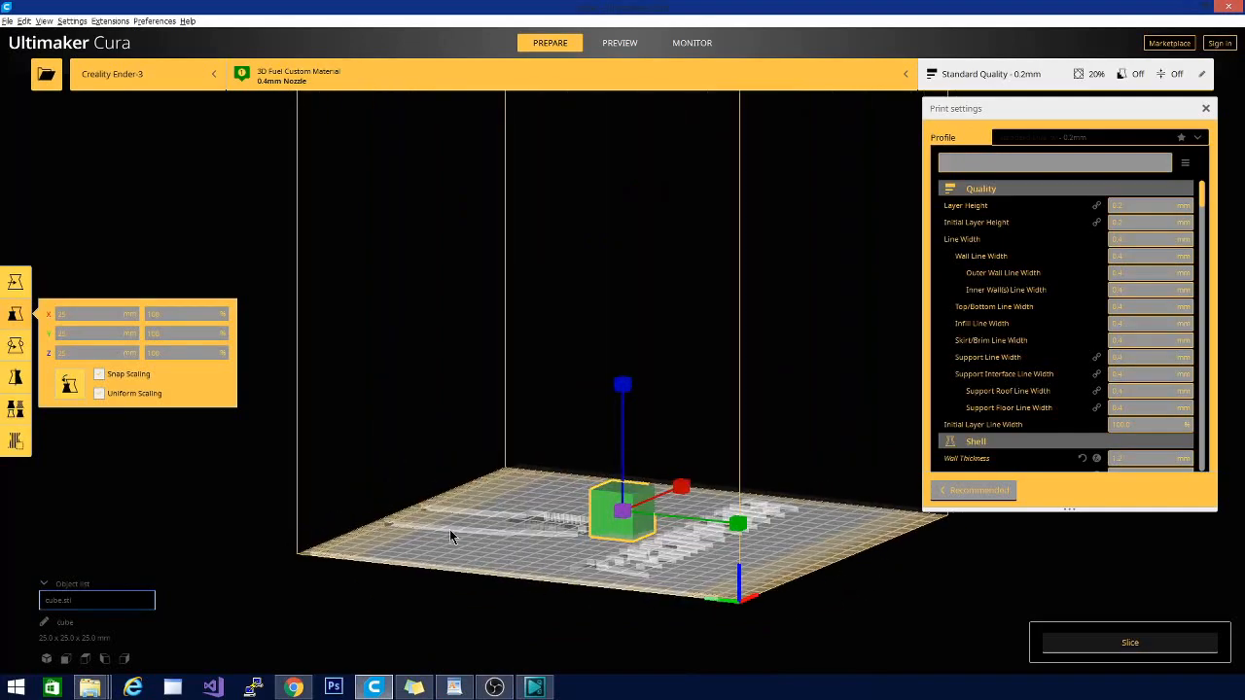
{"action": "left_click_drag", "start_coordinate": [450, 537], "coordinate": [692, 545]}
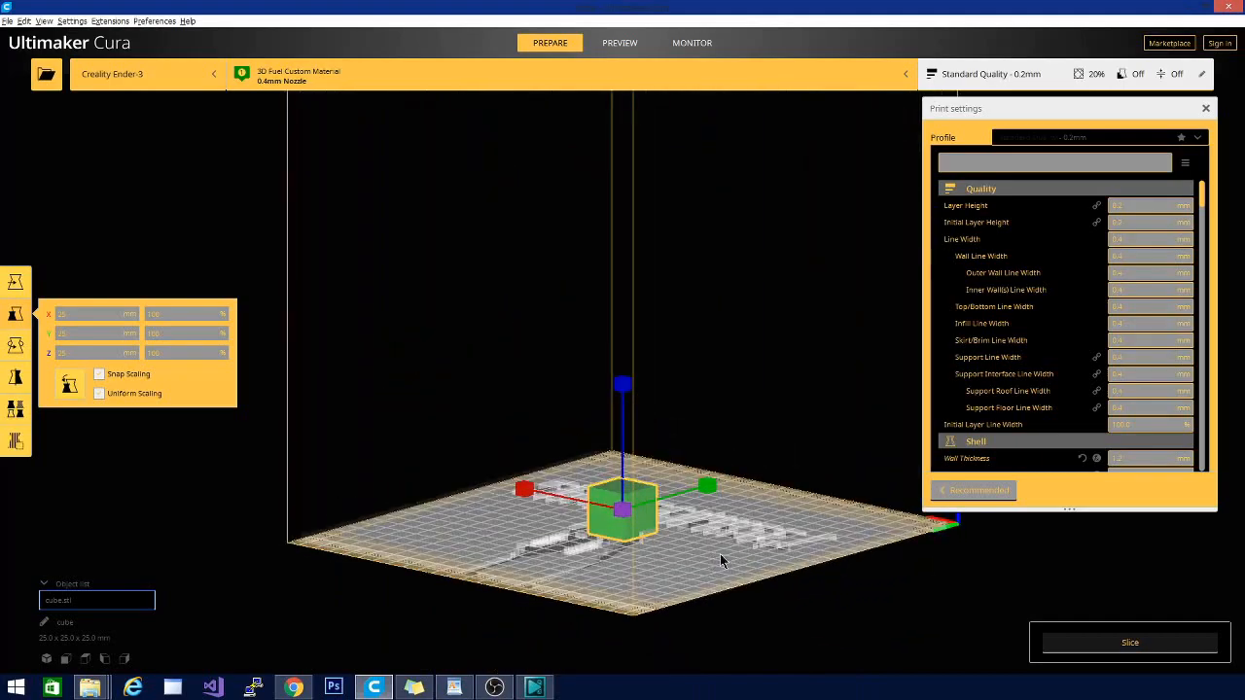
{"action": "left_click_drag", "start_coordinate": [723, 561], "coordinate": [317, 543]}
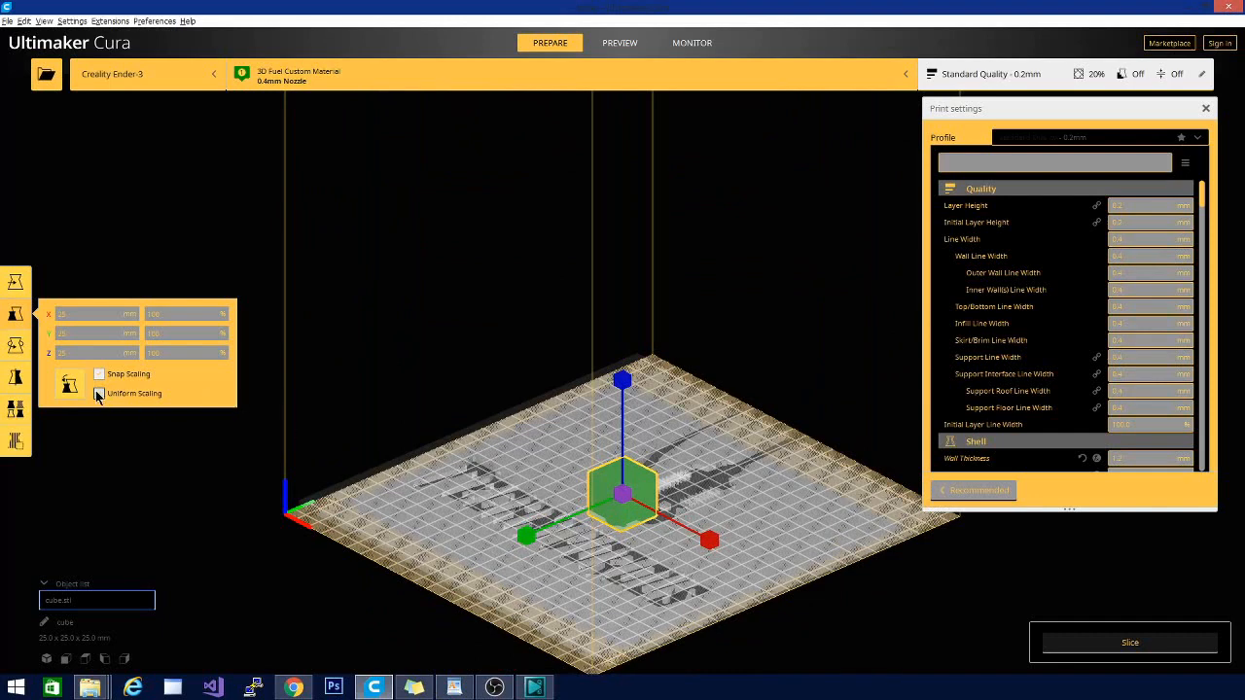
Step: Tick Uniform Scaling for the cube and open its X mm field for entry
{"action": "left_click", "coordinate": [99, 392]}
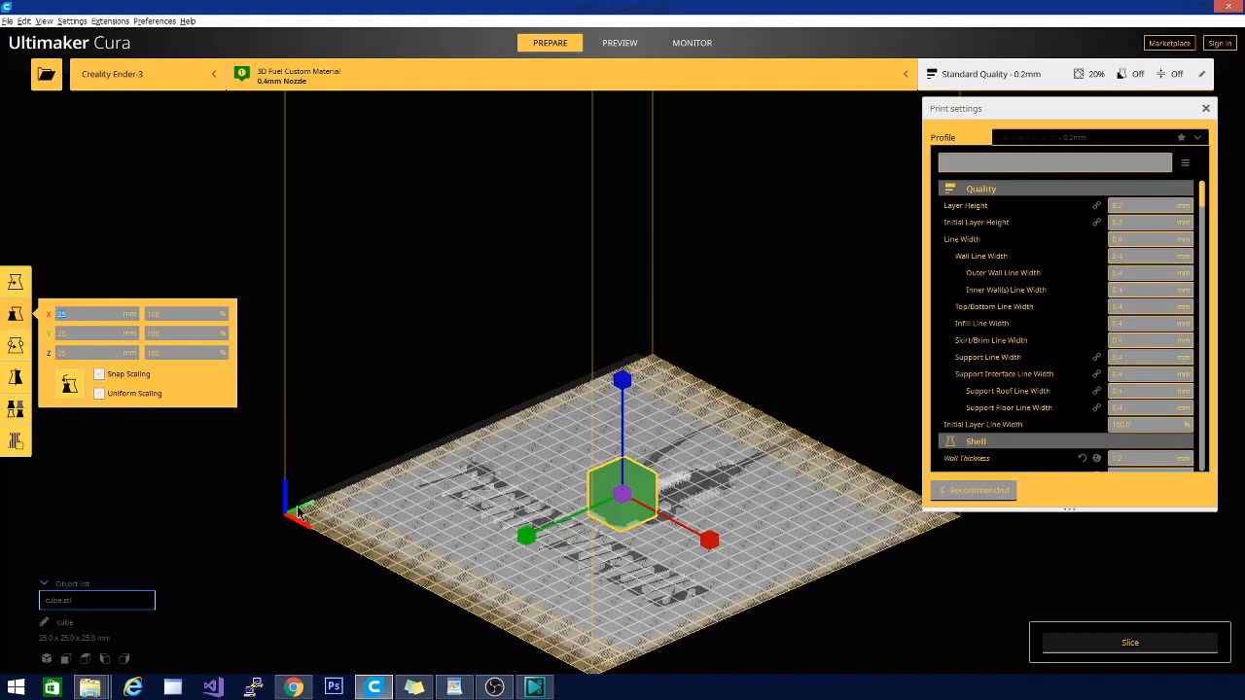
{"action": "mouse_move", "coordinate": [721, 511]}
{"action": "type", "text": "123"}
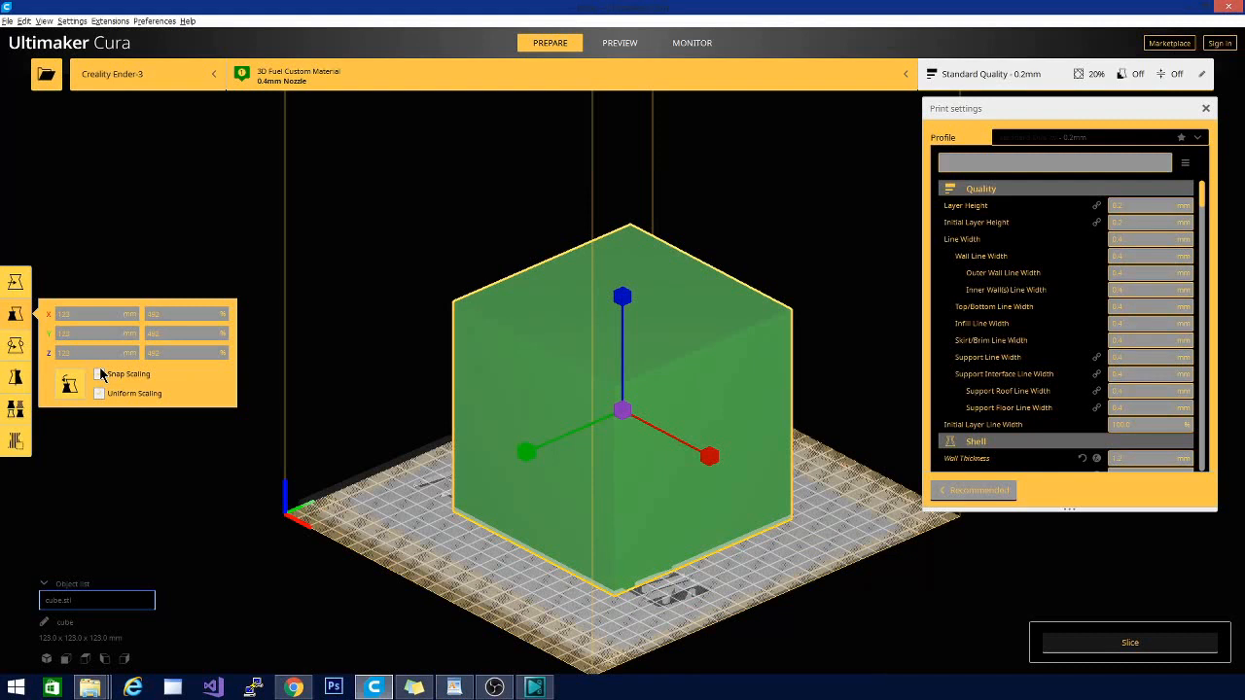
{"action": "mouse_move", "coordinate": [457, 618]}
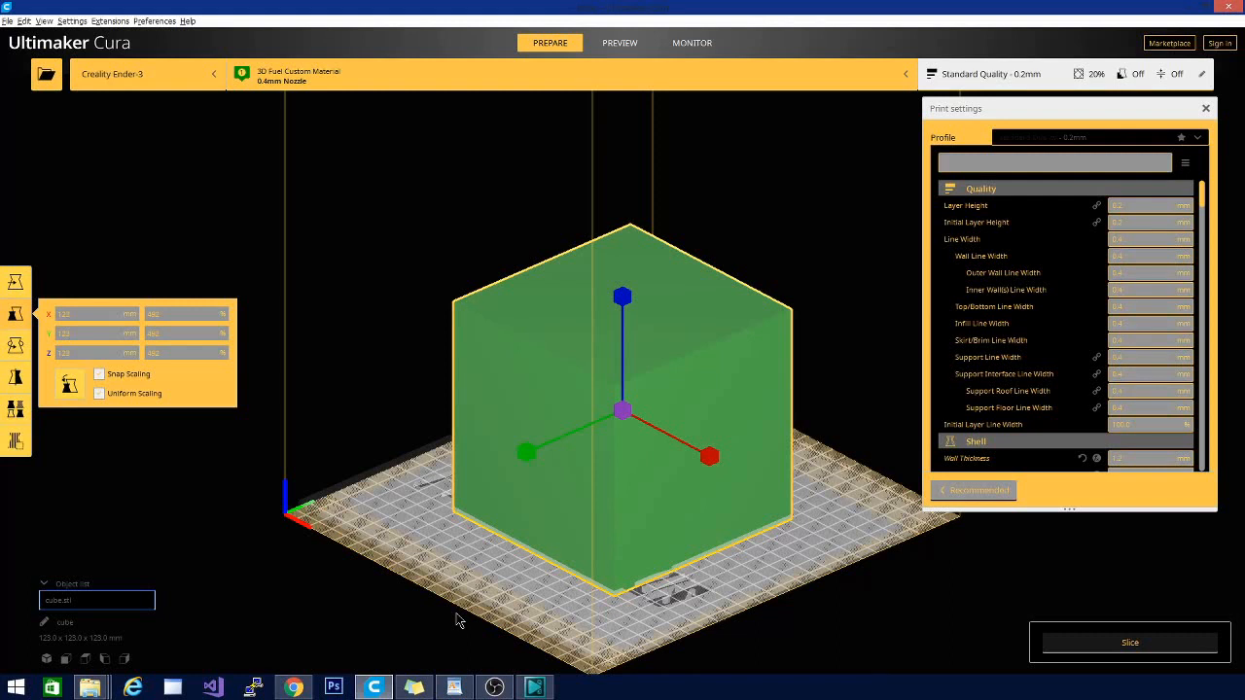
{"action": "mouse_move", "coordinate": [999, 409]}
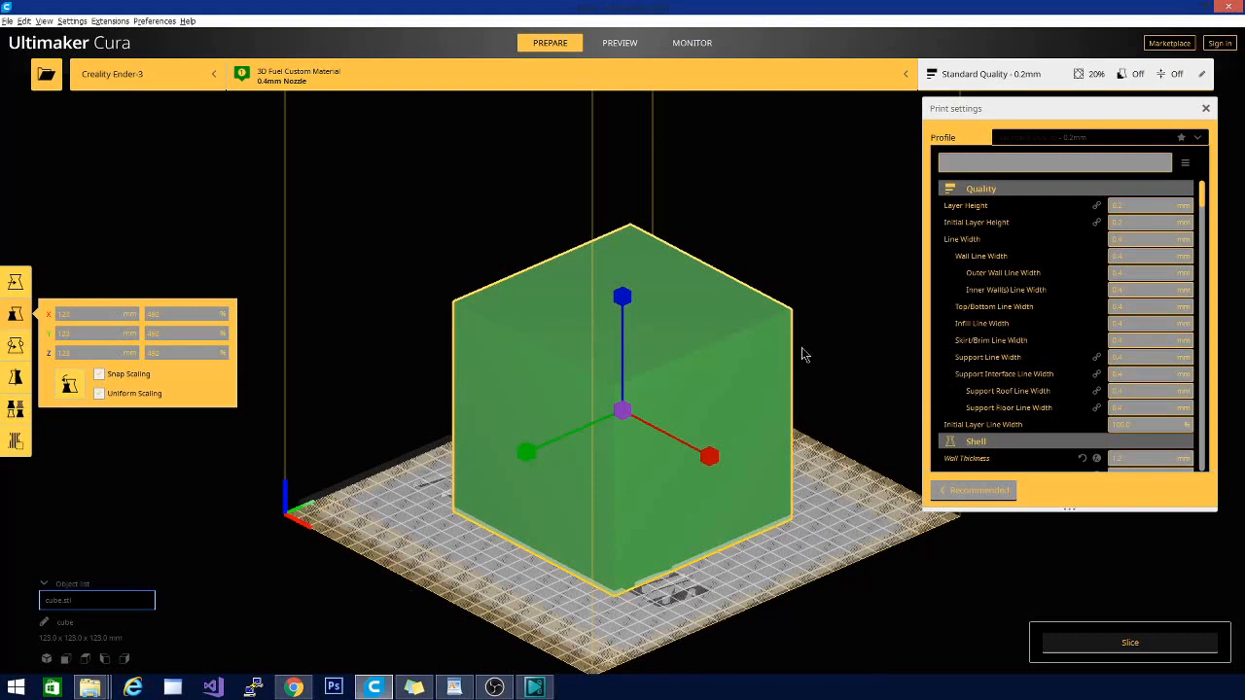
{"action": "mouse_move", "coordinate": [793, 375]}
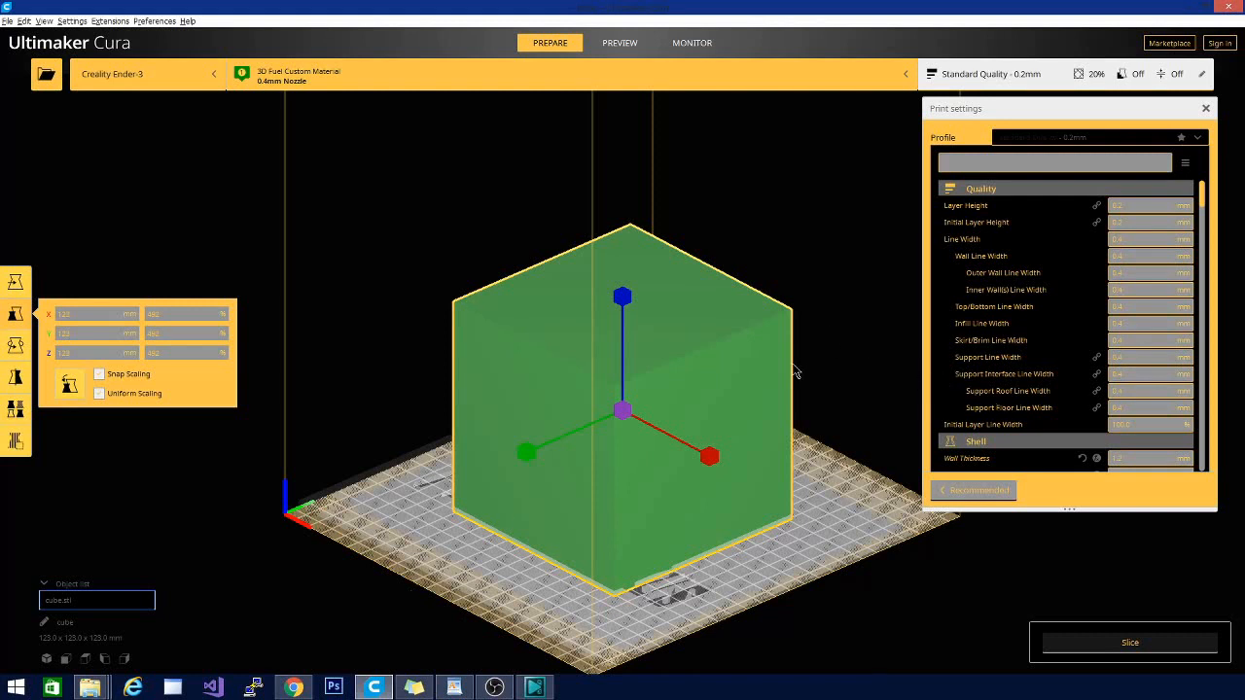
{"action": "mouse_move", "coordinate": [773, 370]}
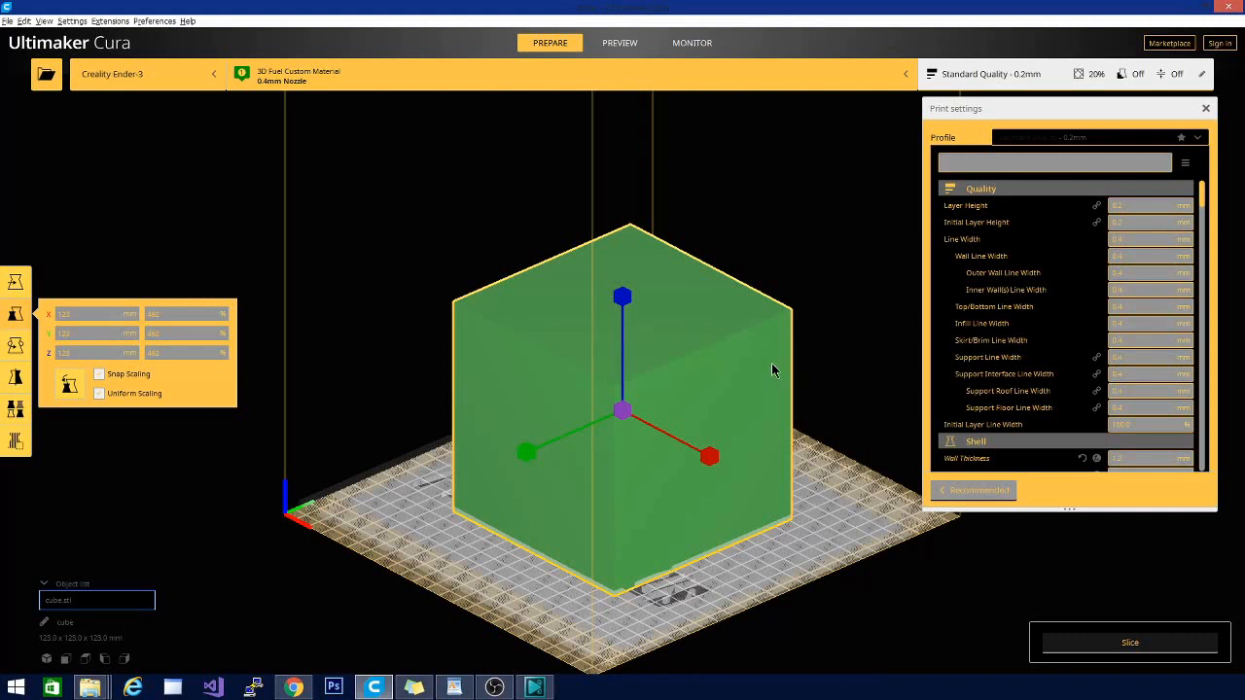
{"action": "mouse_move", "coordinate": [486, 263]}
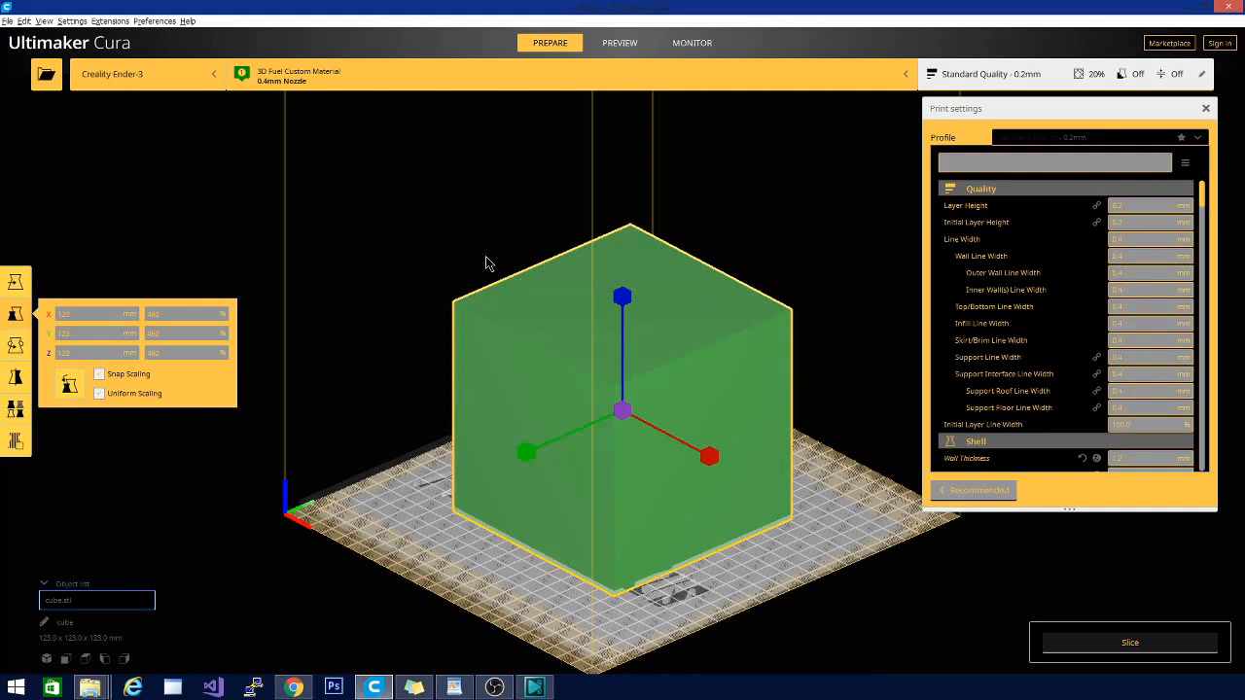
{"action": "mouse_move", "coordinate": [396, 593]}
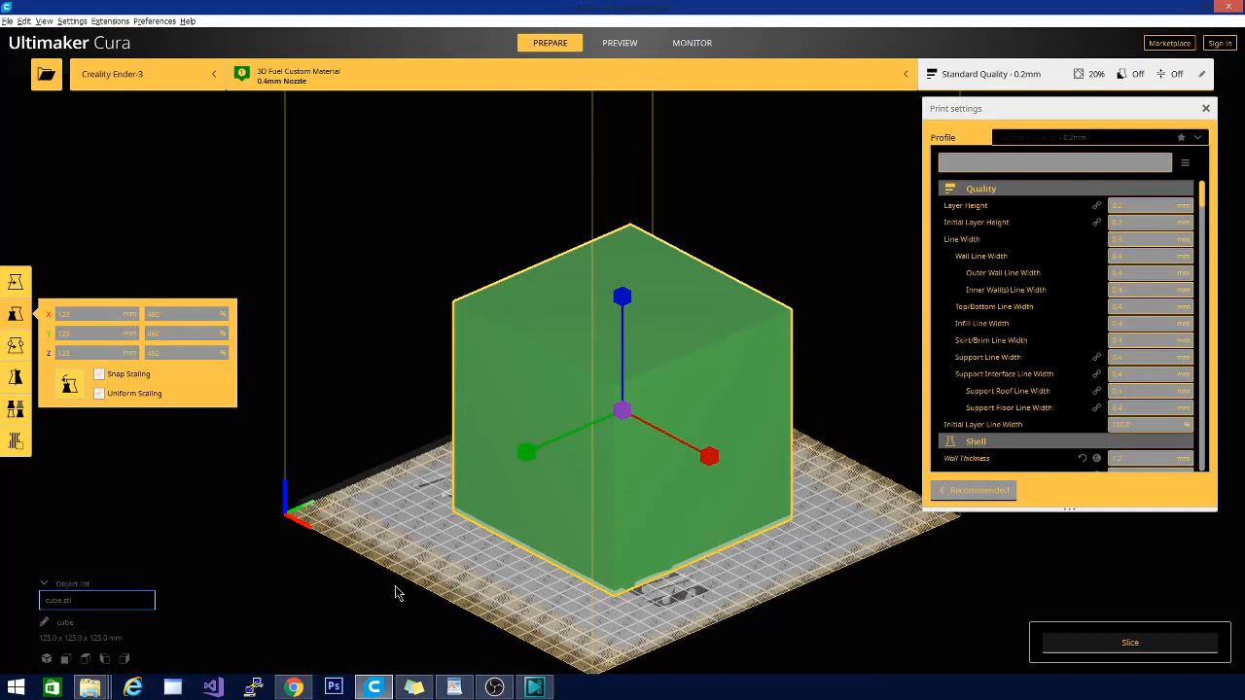
{"action": "mouse_move", "coordinate": [437, 475]}
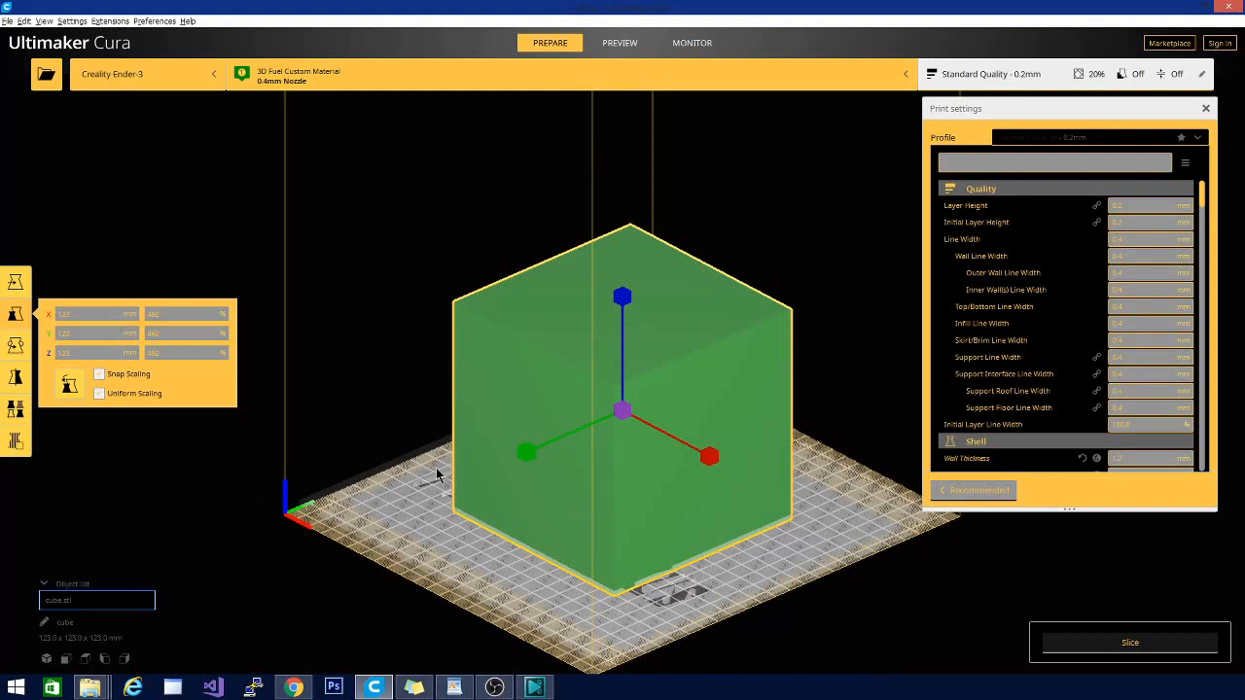
{"action": "mouse_move", "coordinate": [360, 508]}
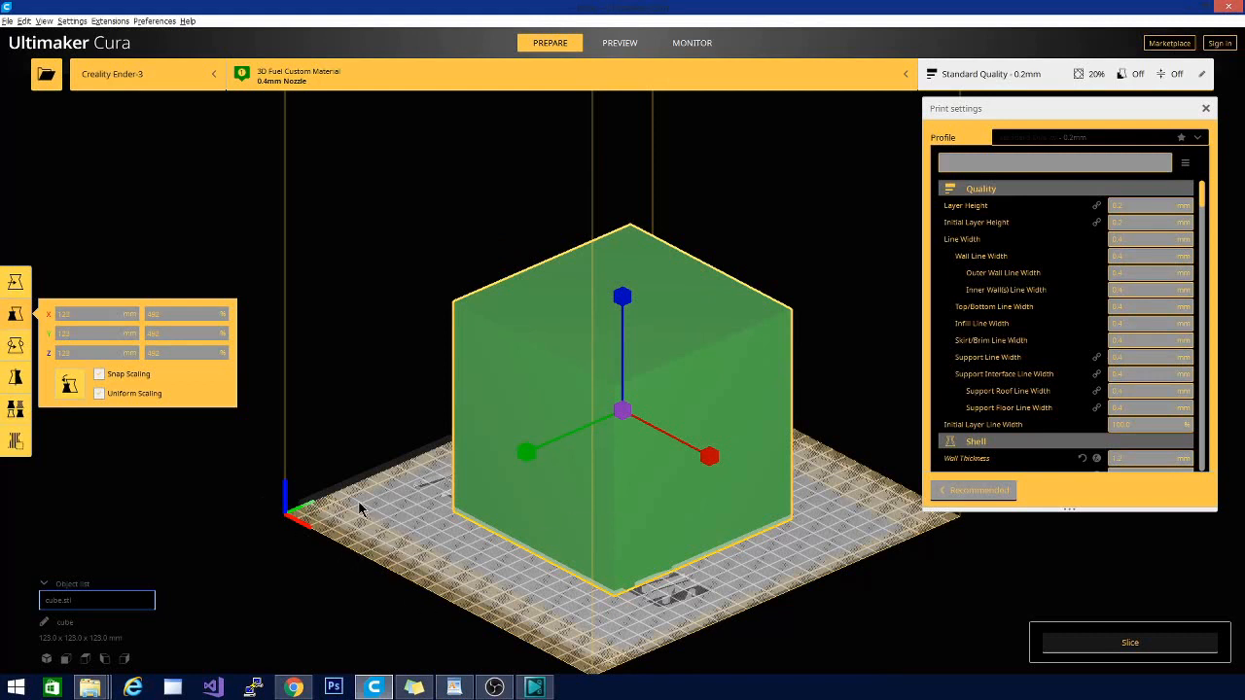
{"action": "mouse_move", "coordinate": [300, 606]}
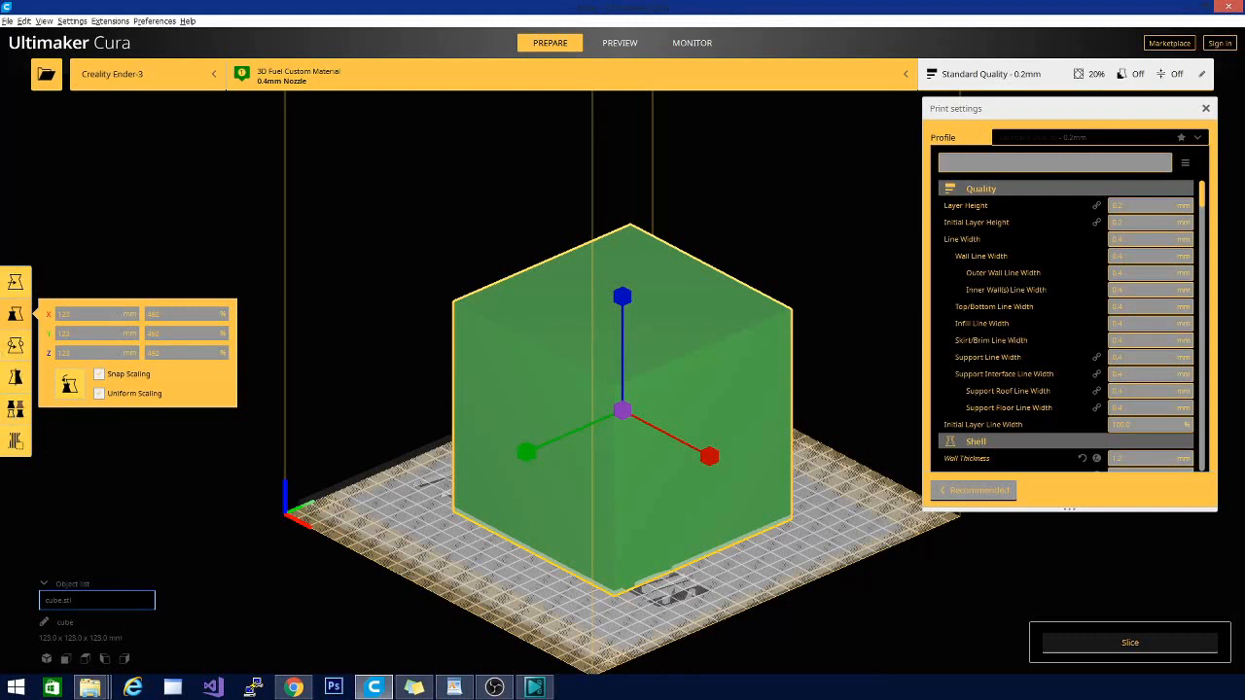
{"action": "left_click", "coordinate": [234, 491]}
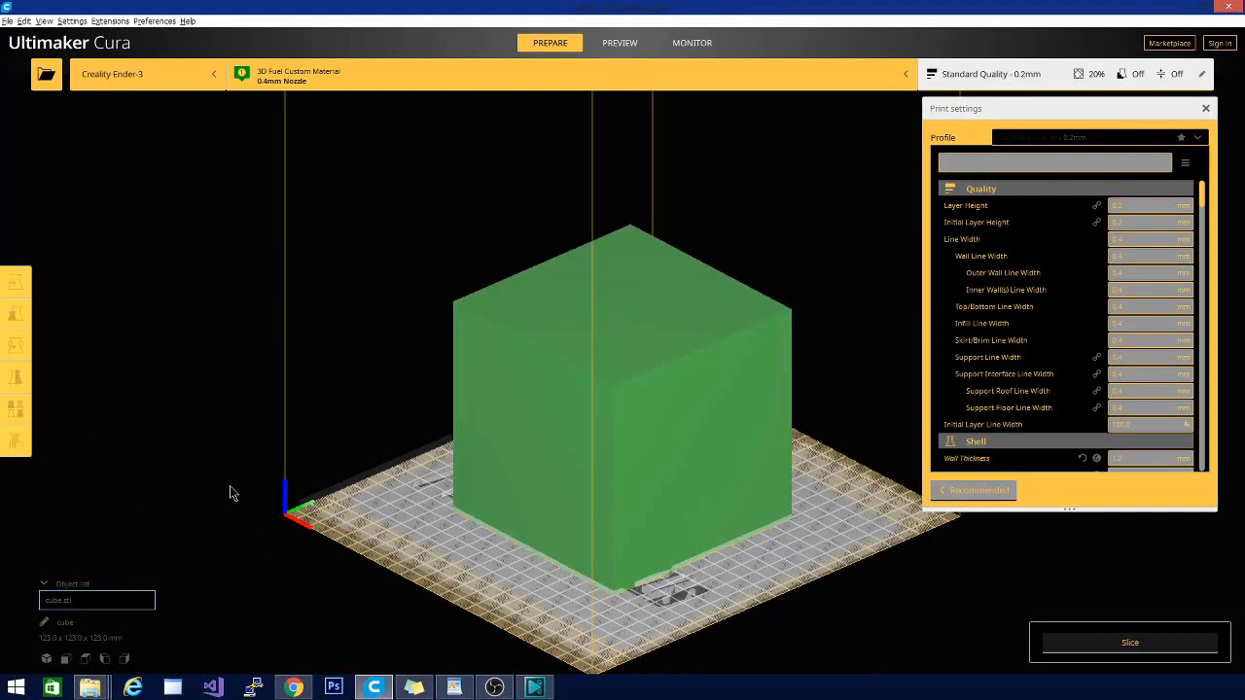
{"action": "mouse_move", "coordinate": [295, 314]}
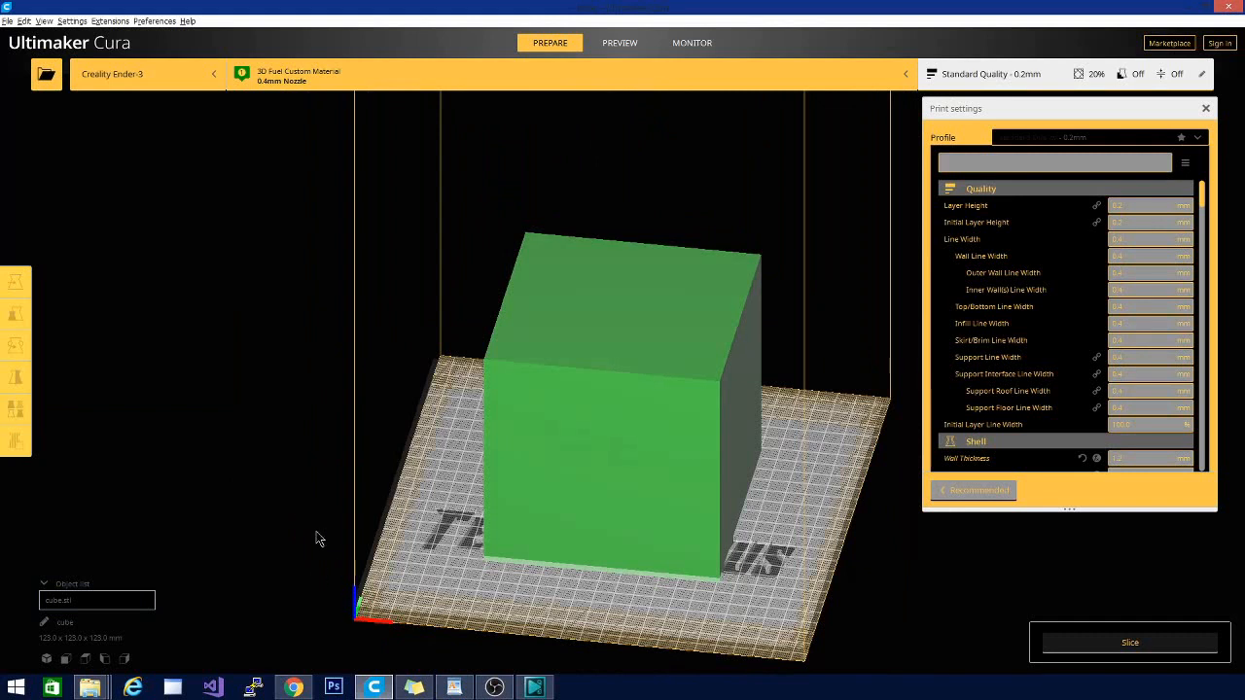
{"action": "mouse_move", "coordinate": [601, 408]}
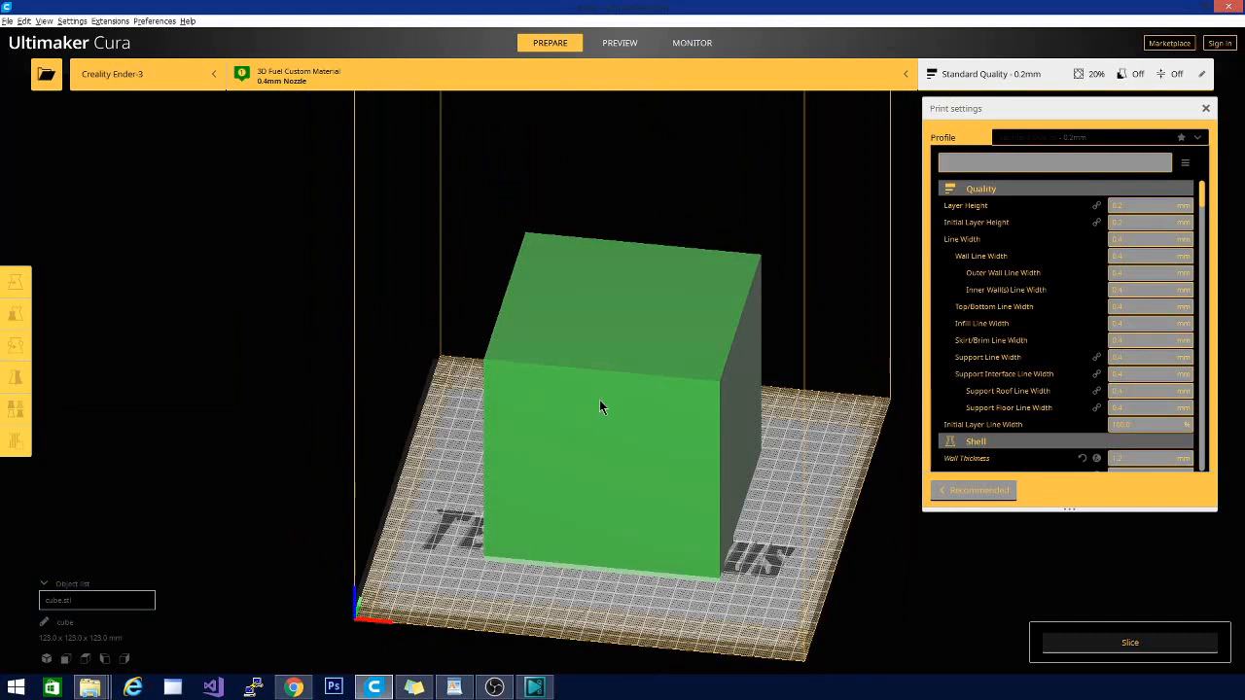
{"action": "mouse_move", "coordinate": [586, 400]}
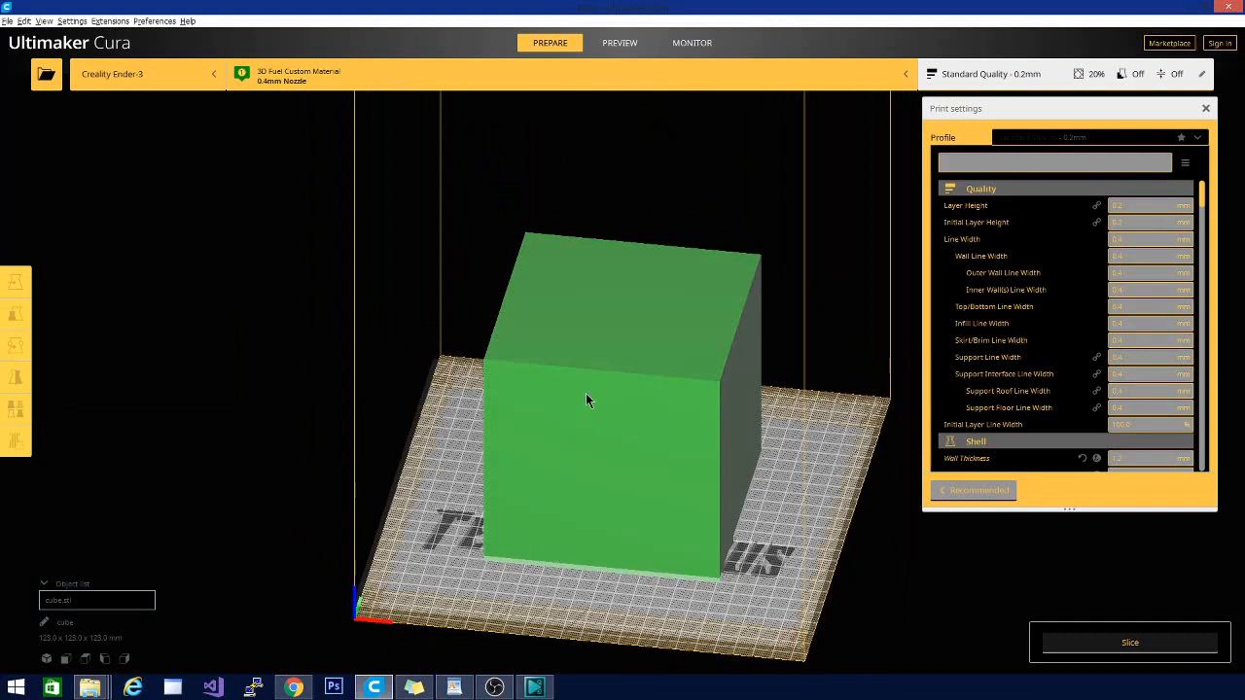